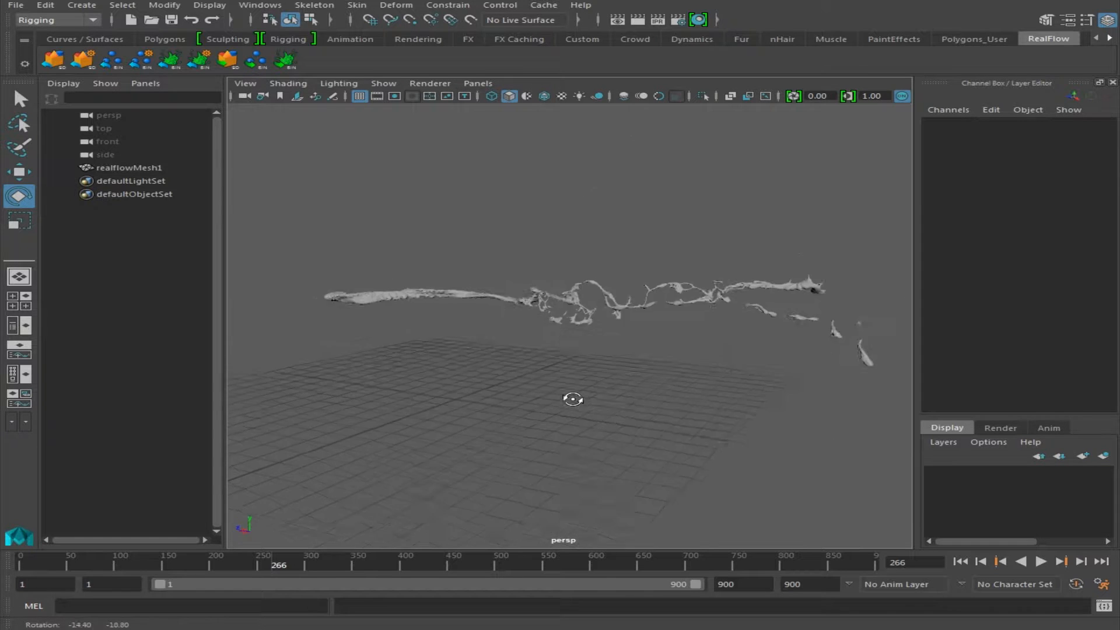
Add a mental ray Environment Image (IBL) light, mentalrayIbl1, around the liquid mesh.
drag(571, 398, 603, 409)
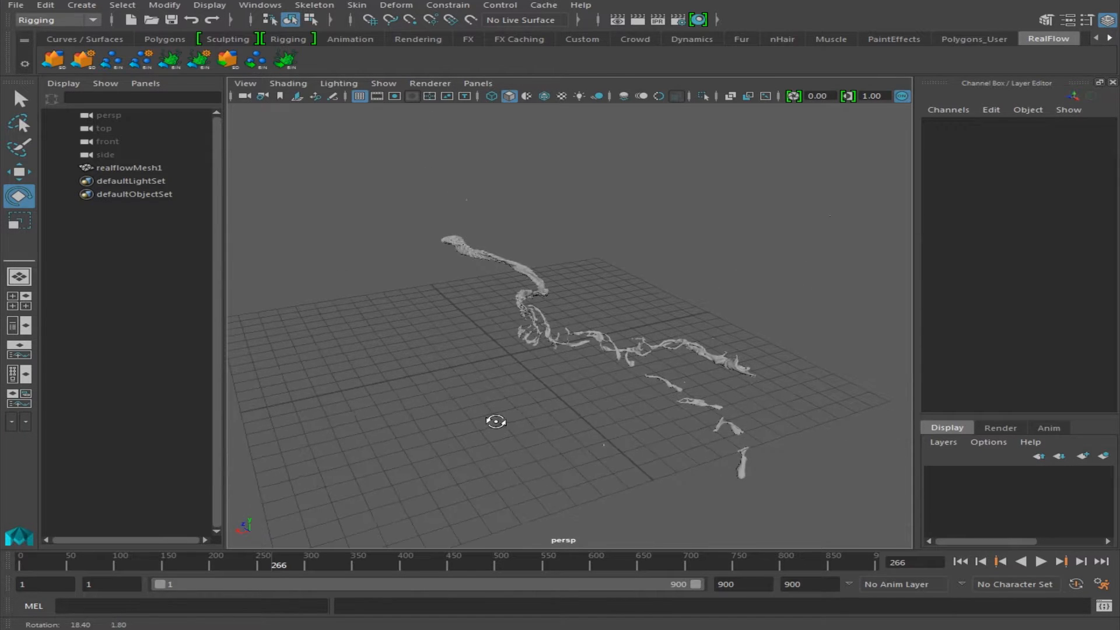
drag(495, 421, 536, 413)
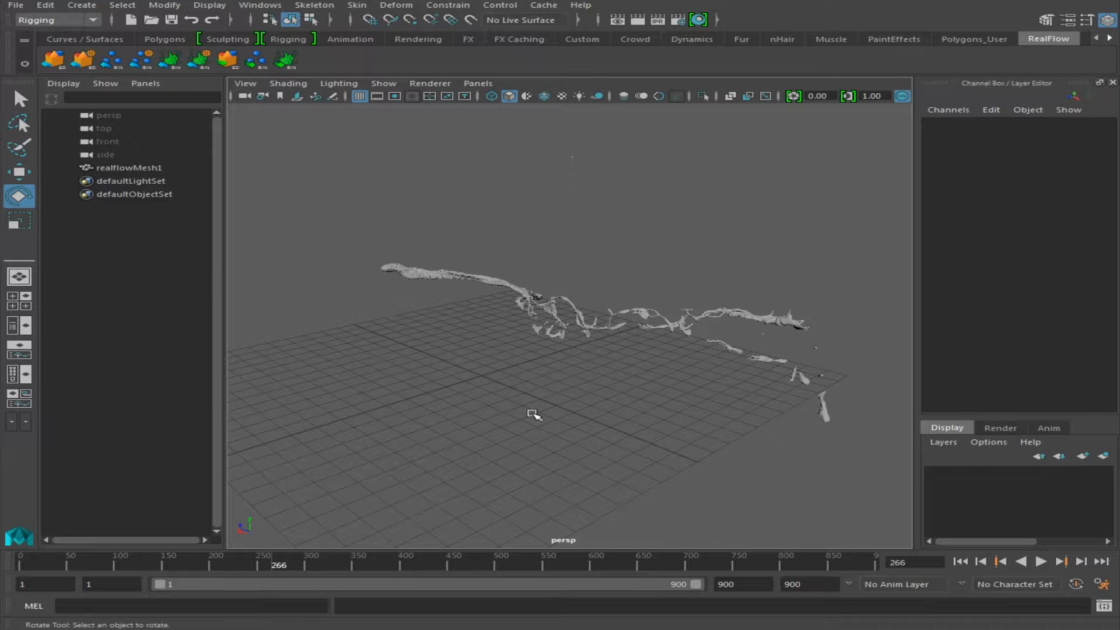
click(80, 5)
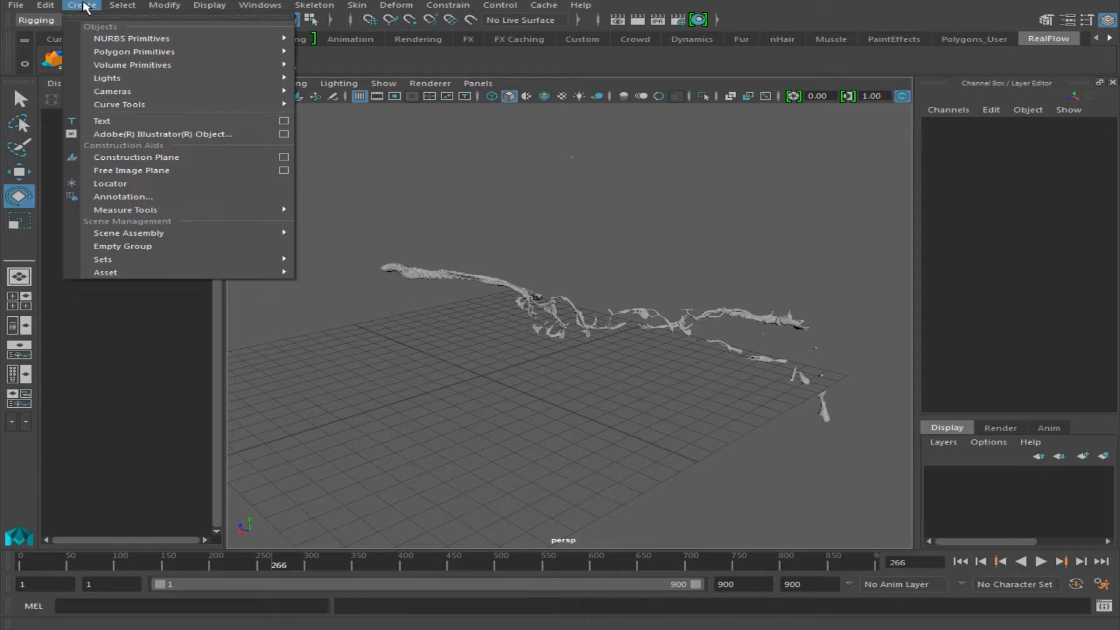
mouse_move(107, 78)
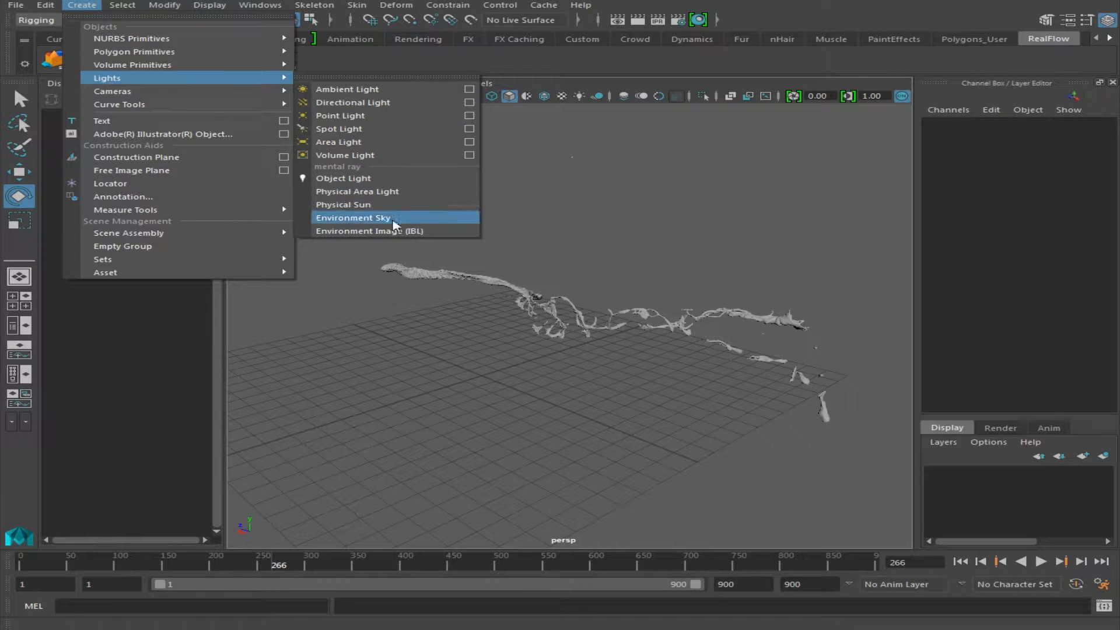
mouse_move(350, 236)
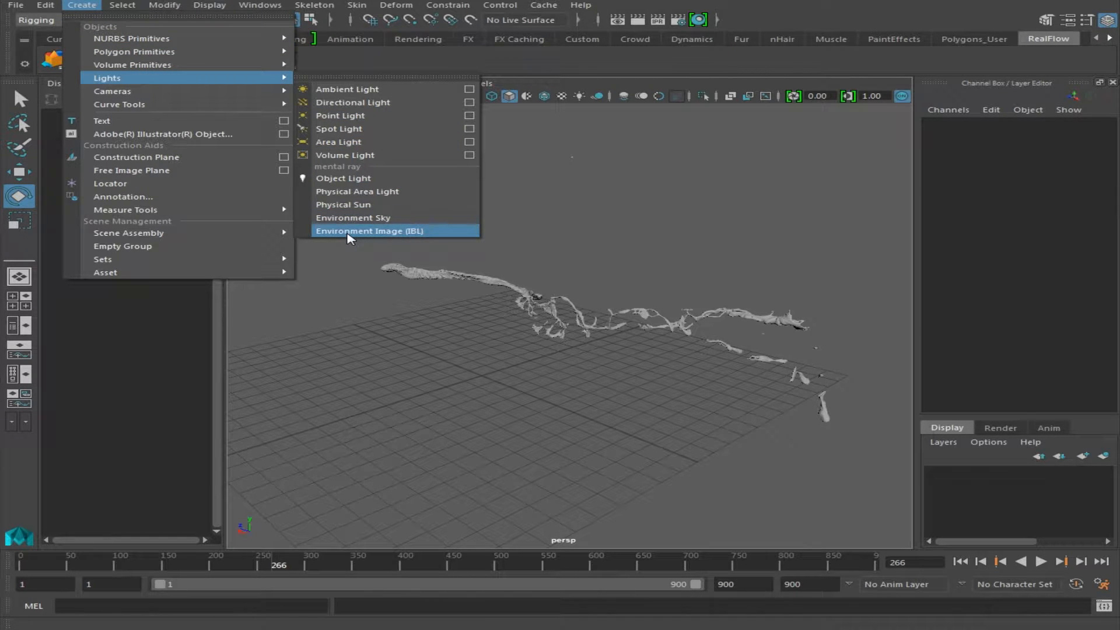
click(369, 231)
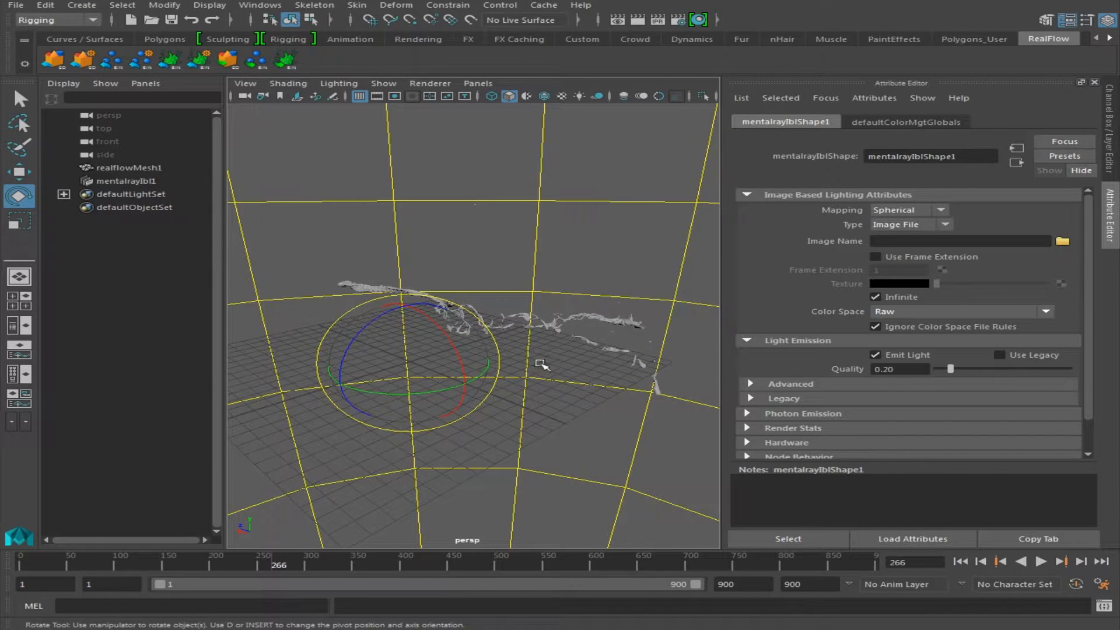
mouse_move(464, 303)
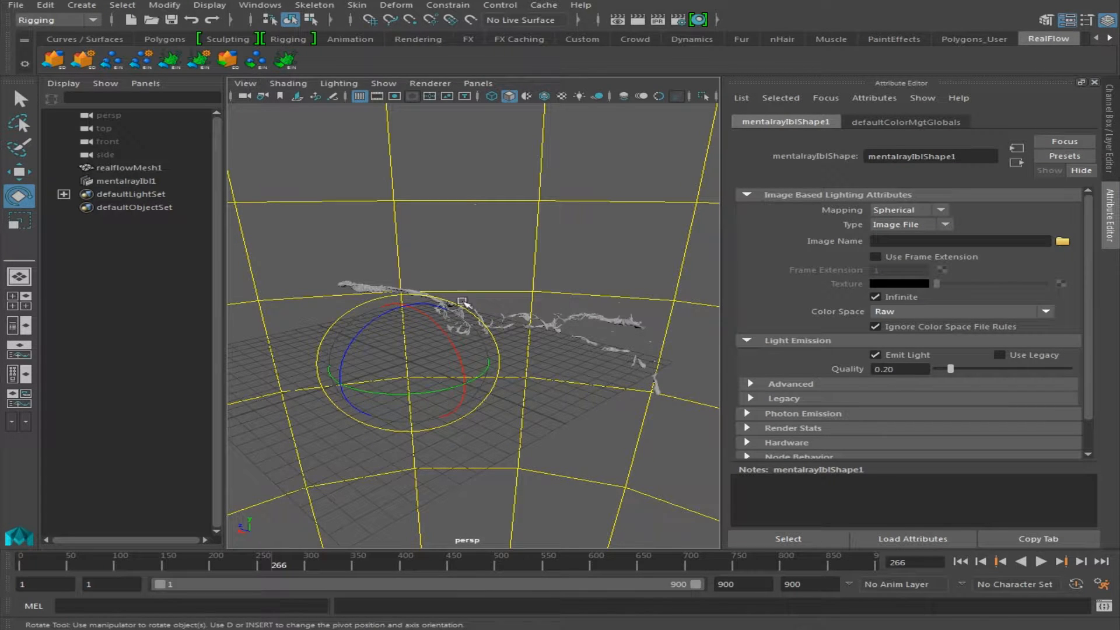
Select the RealFlow liquid mesh and then the mentalrayIbl1 node in the Outliner.
click(129, 167)
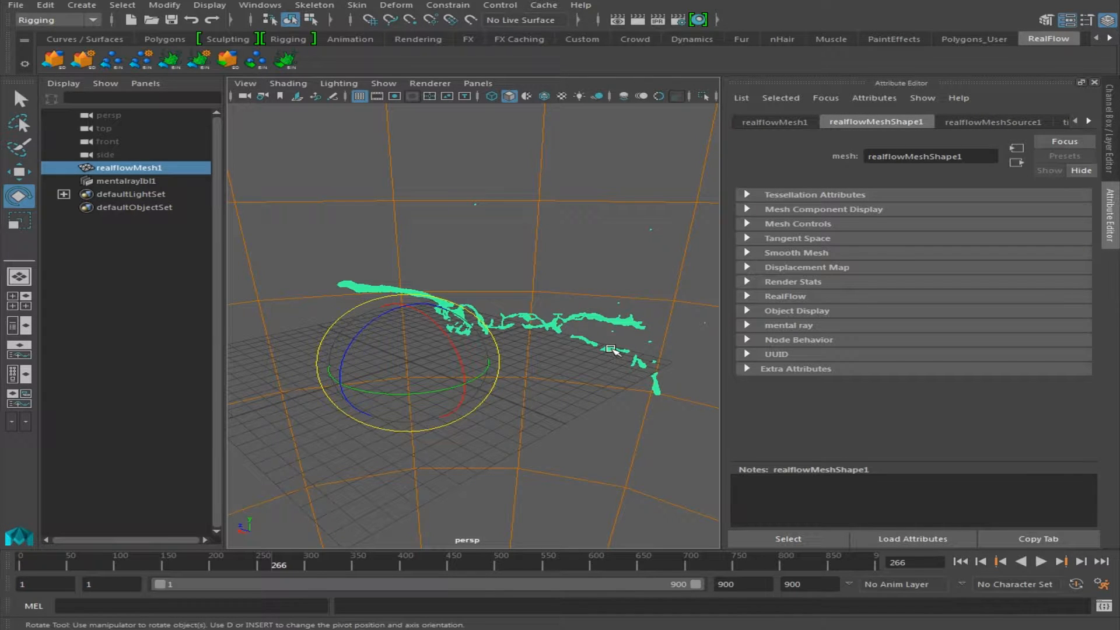
click(126, 180)
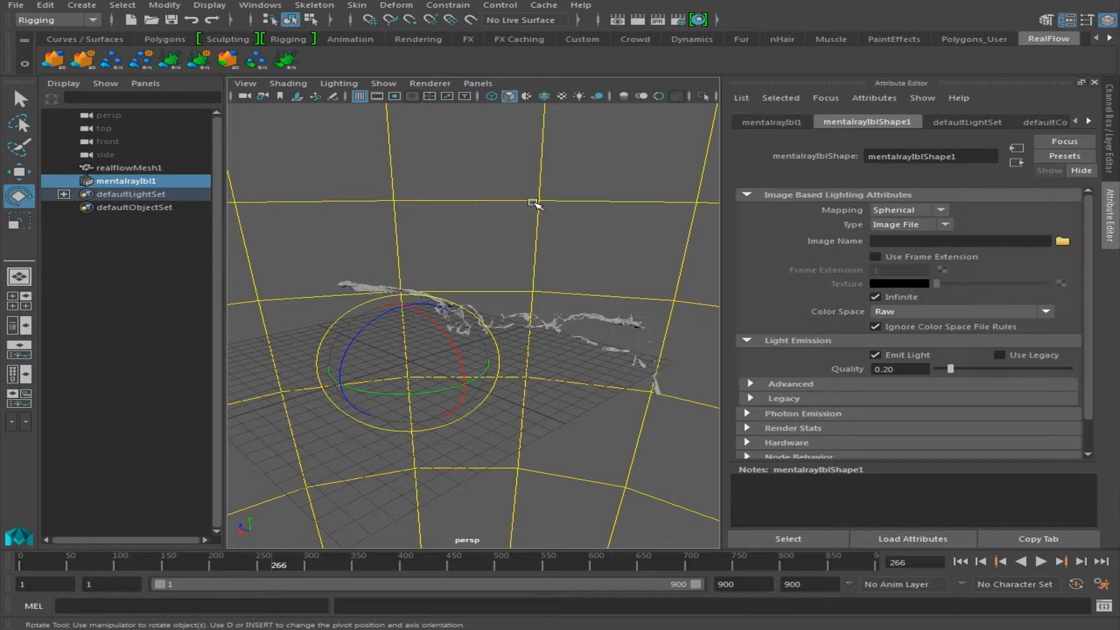
mouse_move(627, 298)
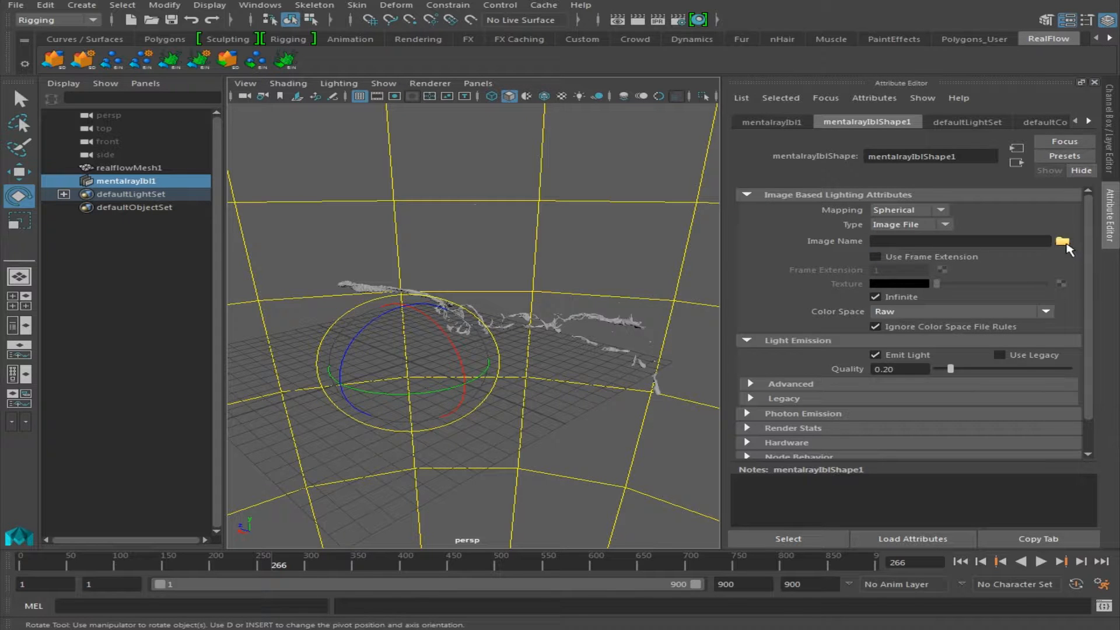
Load Malibu_Overlook_3k.hdr as the IBL's Image Name, giving a coastal cliff backdrop.
click(1063, 240)
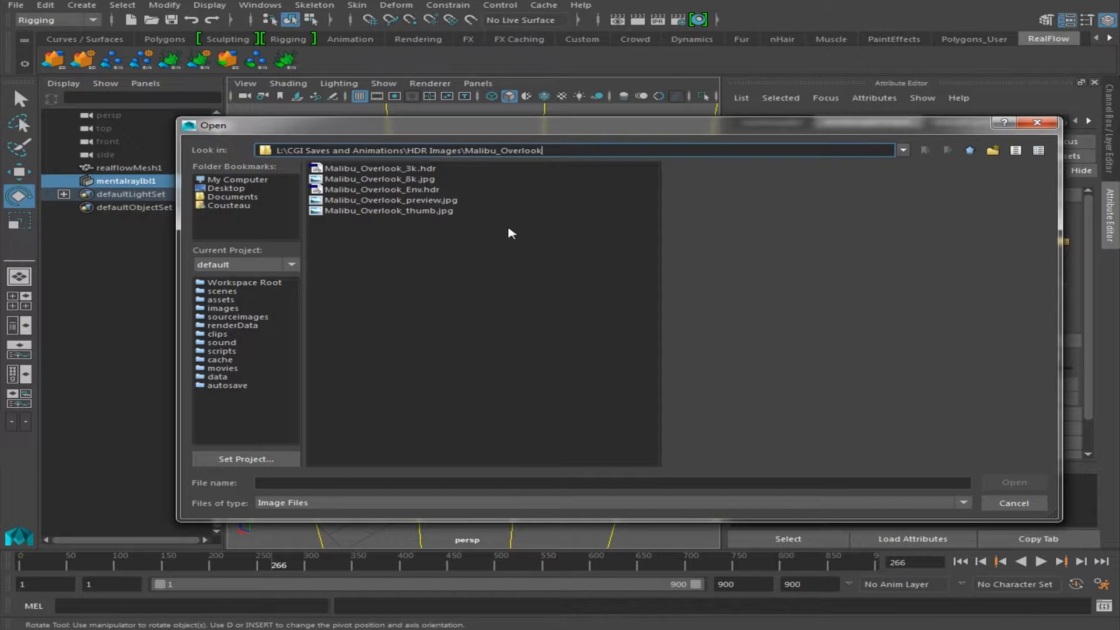
click(380, 168)
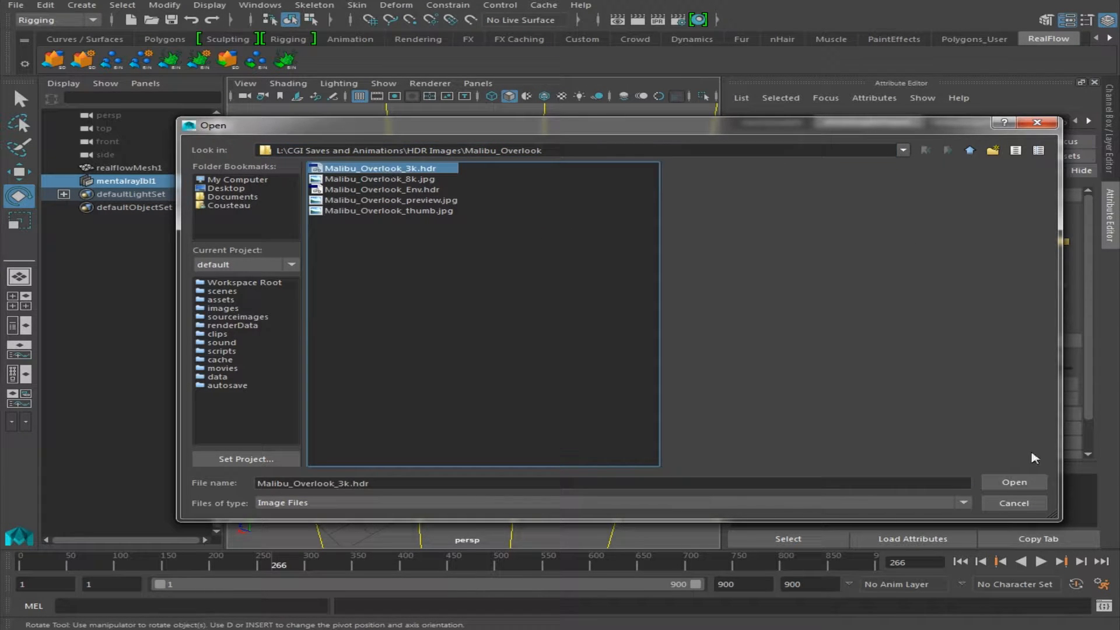
click(1012, 482)
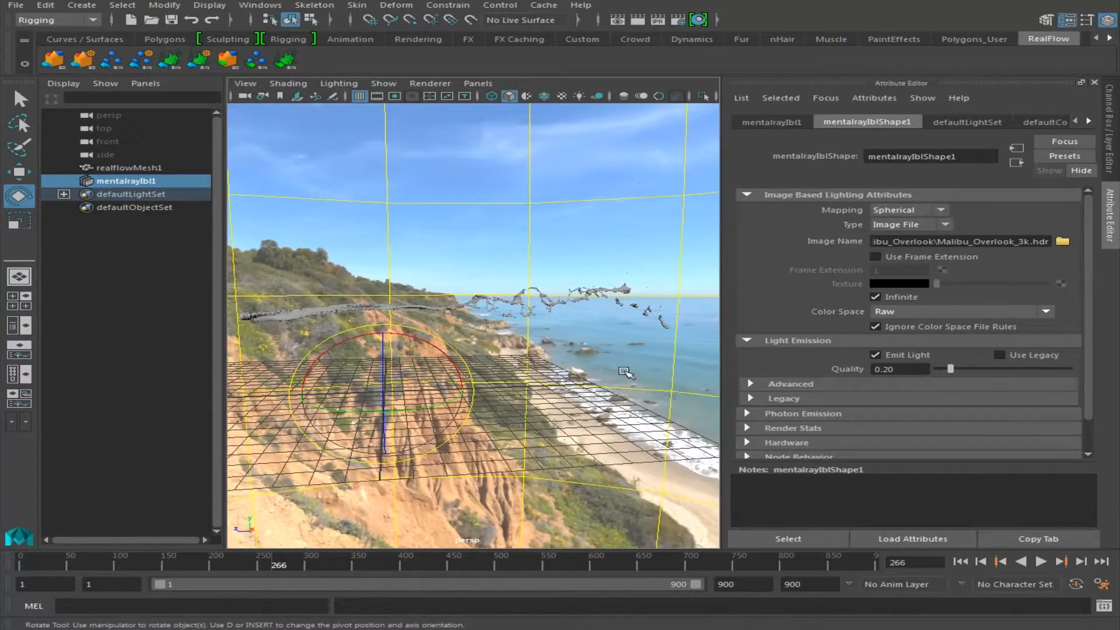
Rotate the IBL manipulator so the ocean and beach sit behind the liquid, then select the mesh.
drag(629, 371, 635, 371)
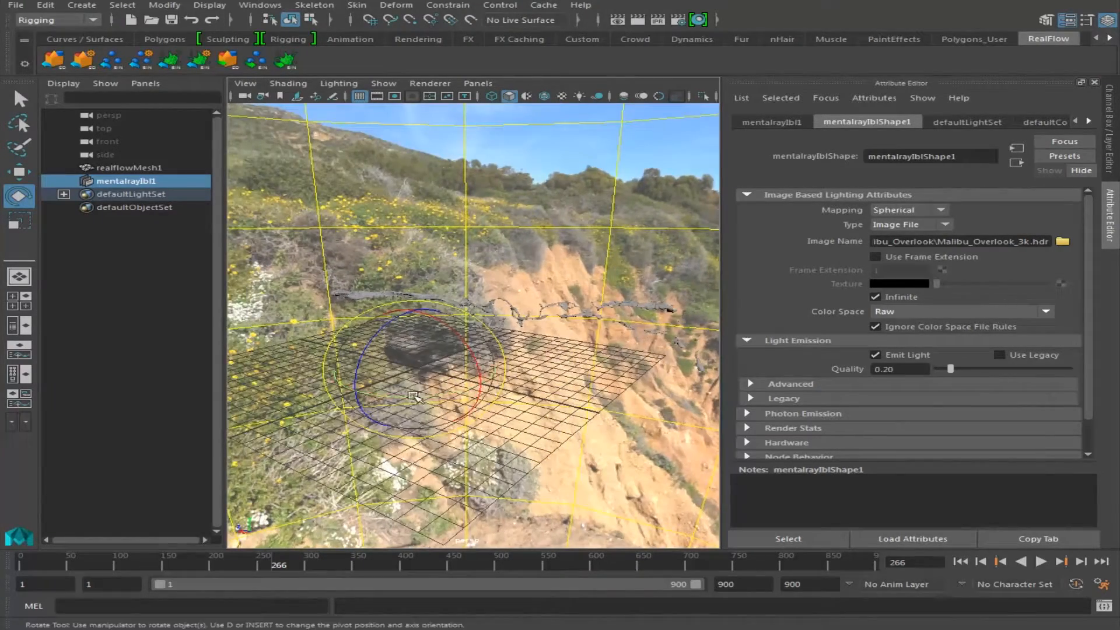
drag(414, 397, 572, 357)
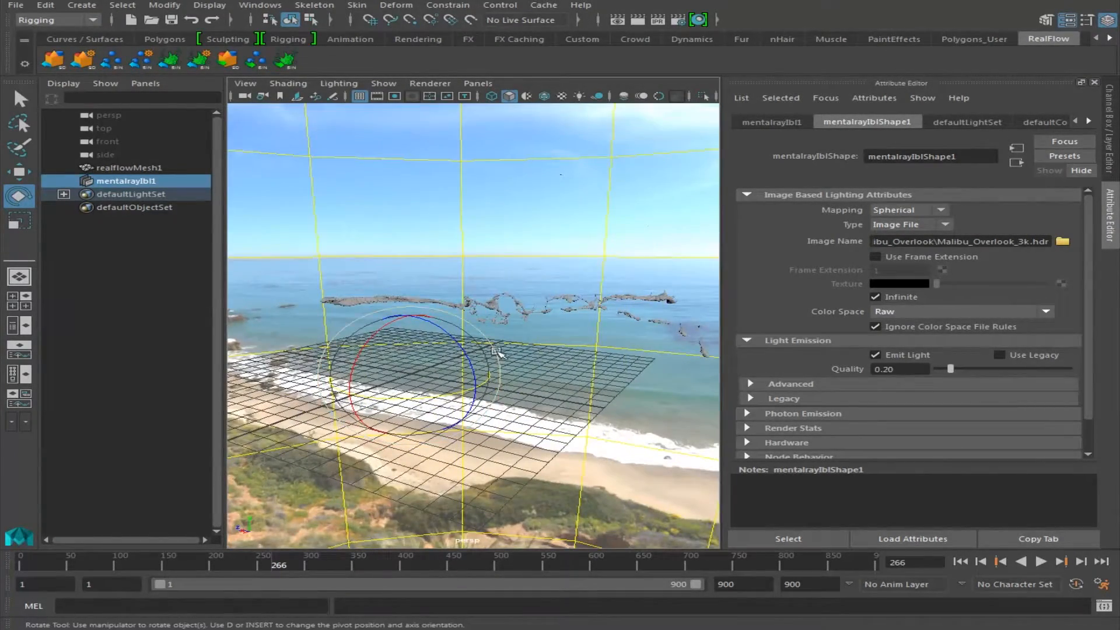
drag(500, 353, 518, 329)
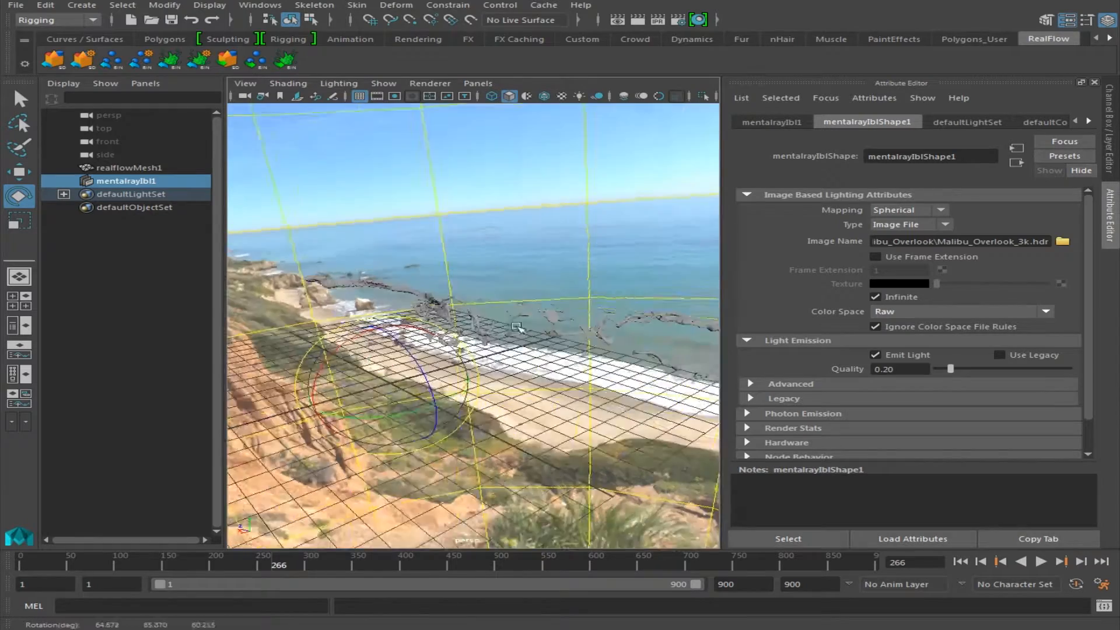
click(130, 167)
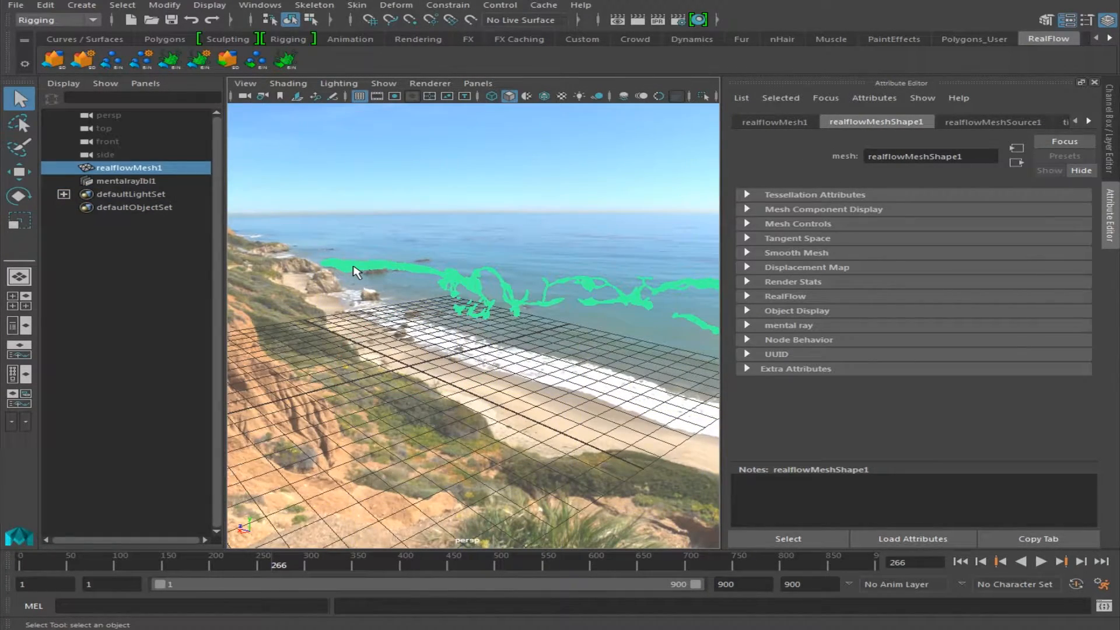
mouse_move(699, 20)
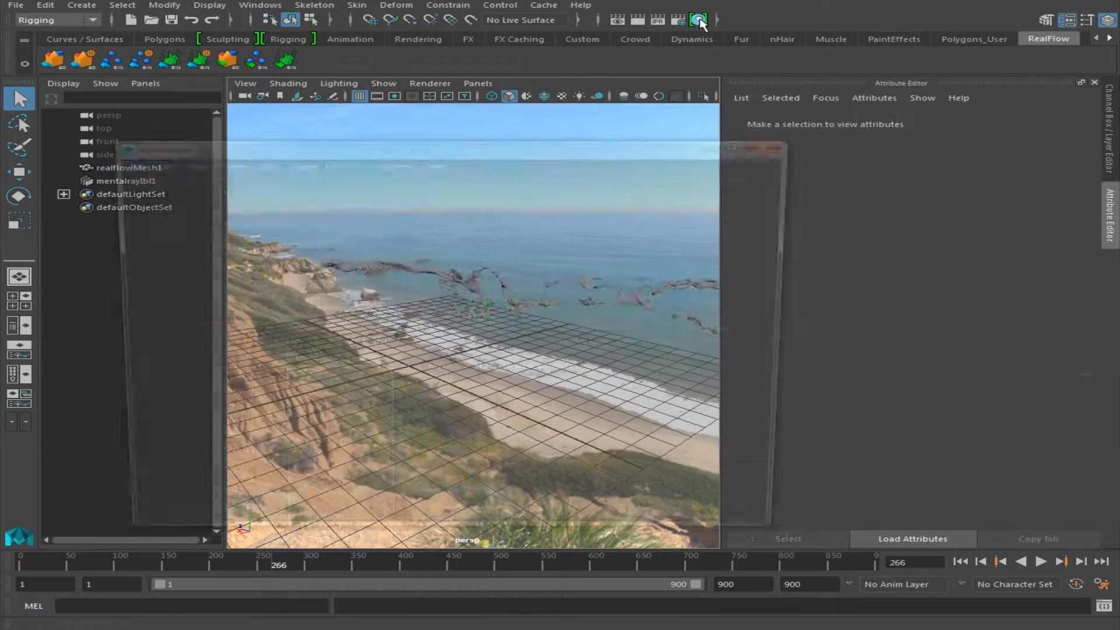
In a maximized Hypershade, create a new Bifrost Liquid Material, bifrostLiquidMaterial2.
click(698, 20)
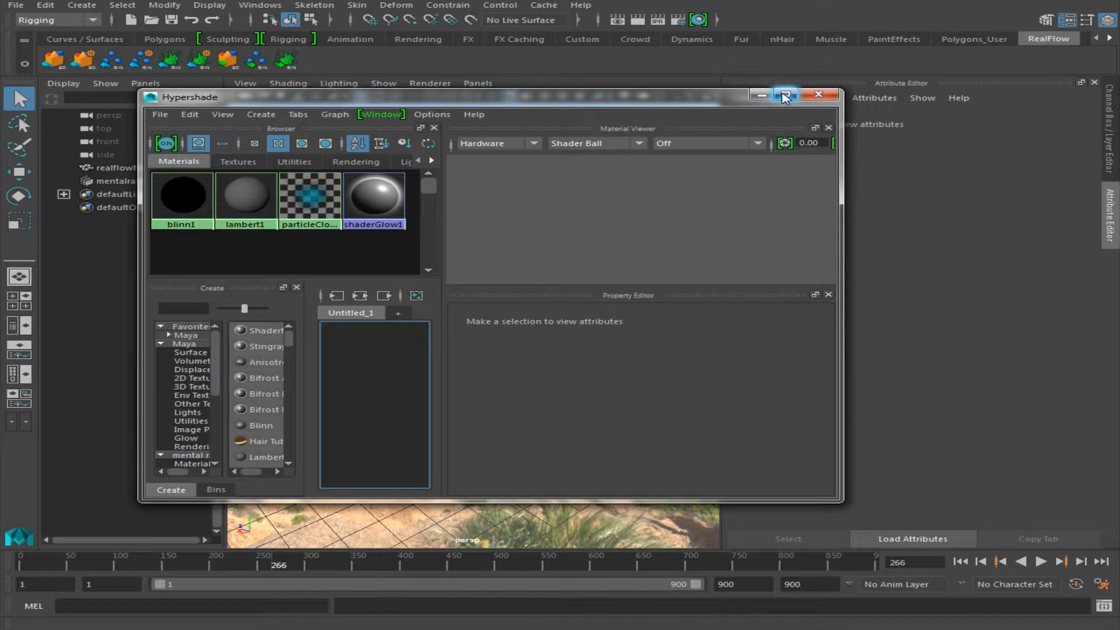
click(784, 95)
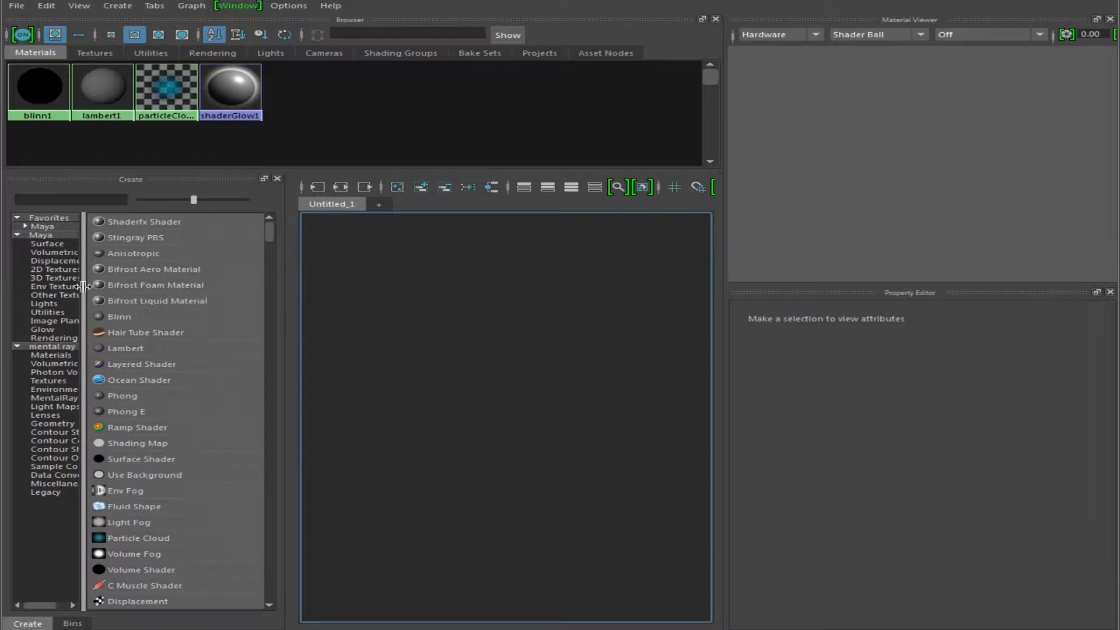
click(158, 299)
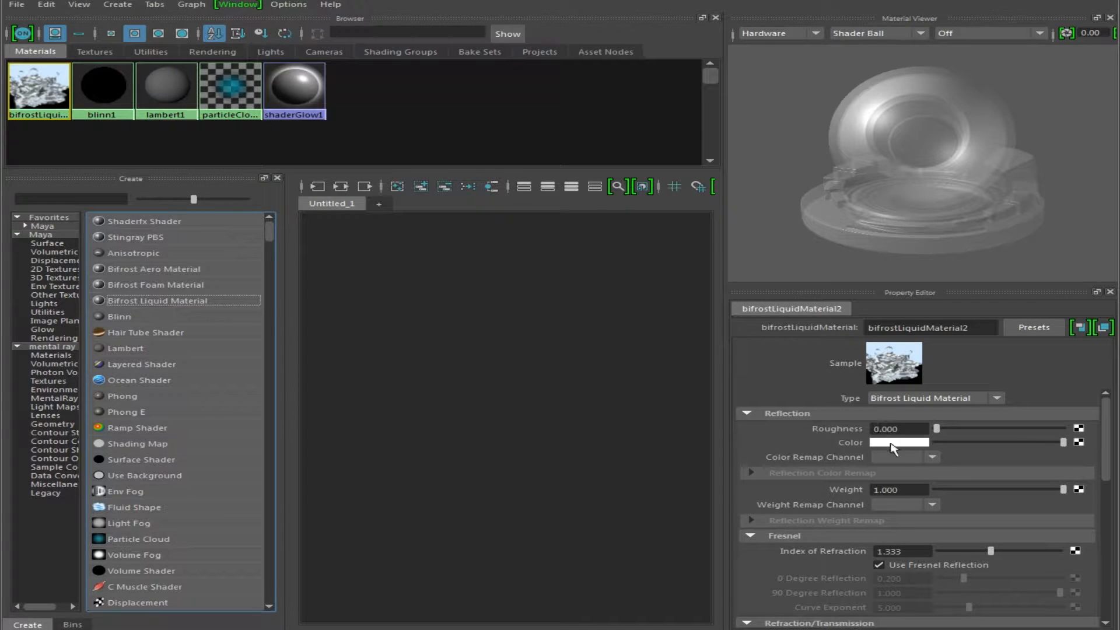
mouse_move(891, 447)
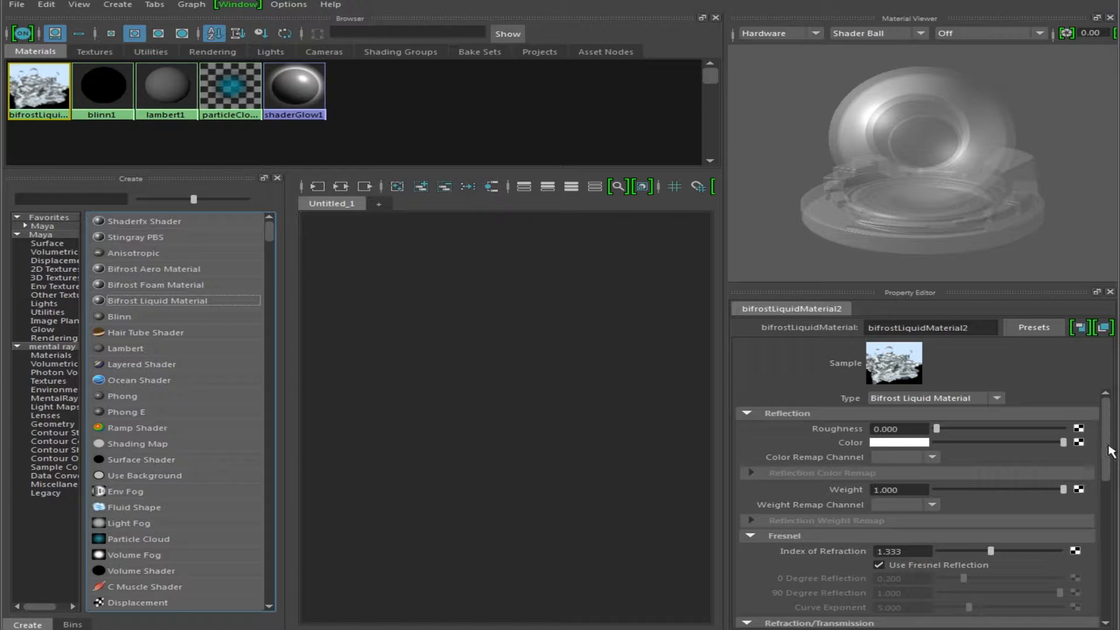
Set the material's Diffuse Color to a pale blue-grey in the colour wheel.
scroll(down, 3)
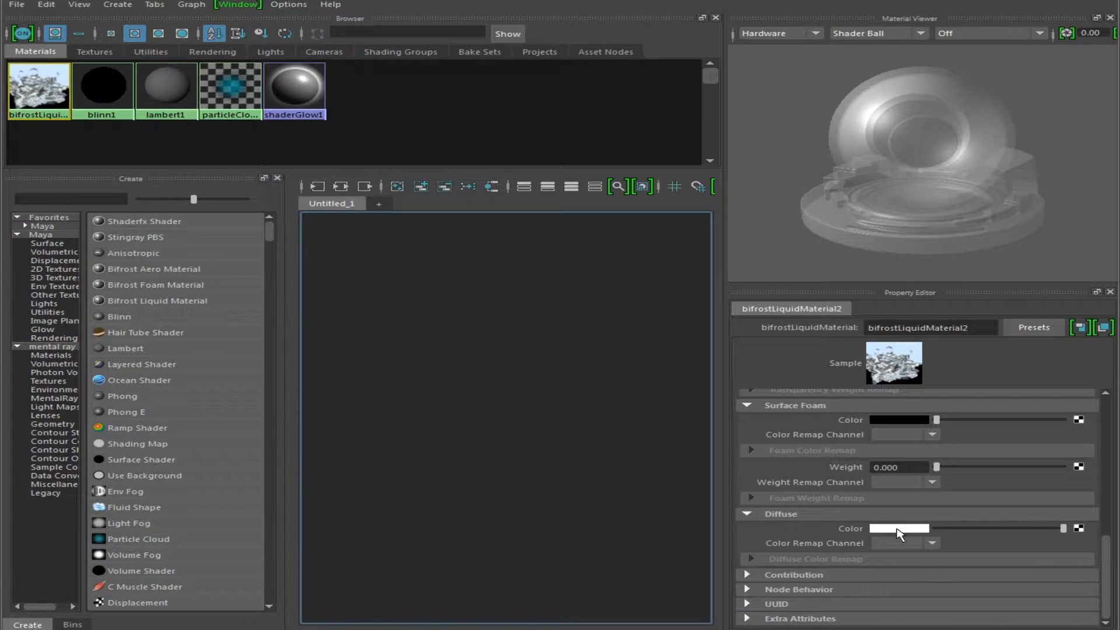
click(898, 528)
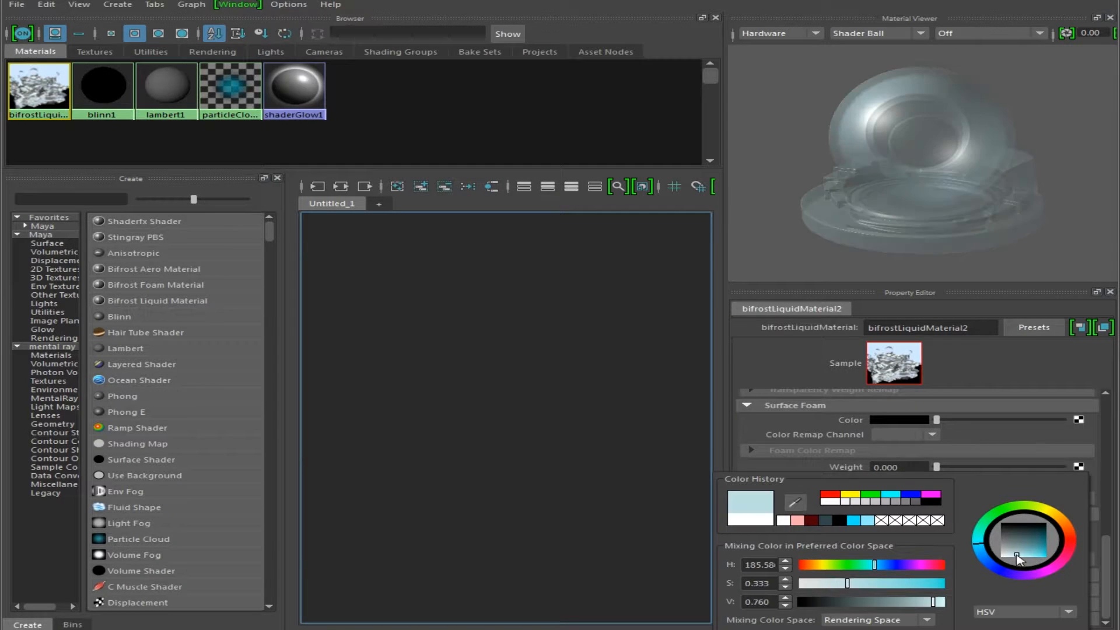
drag(1017, 558, 1023, 557)
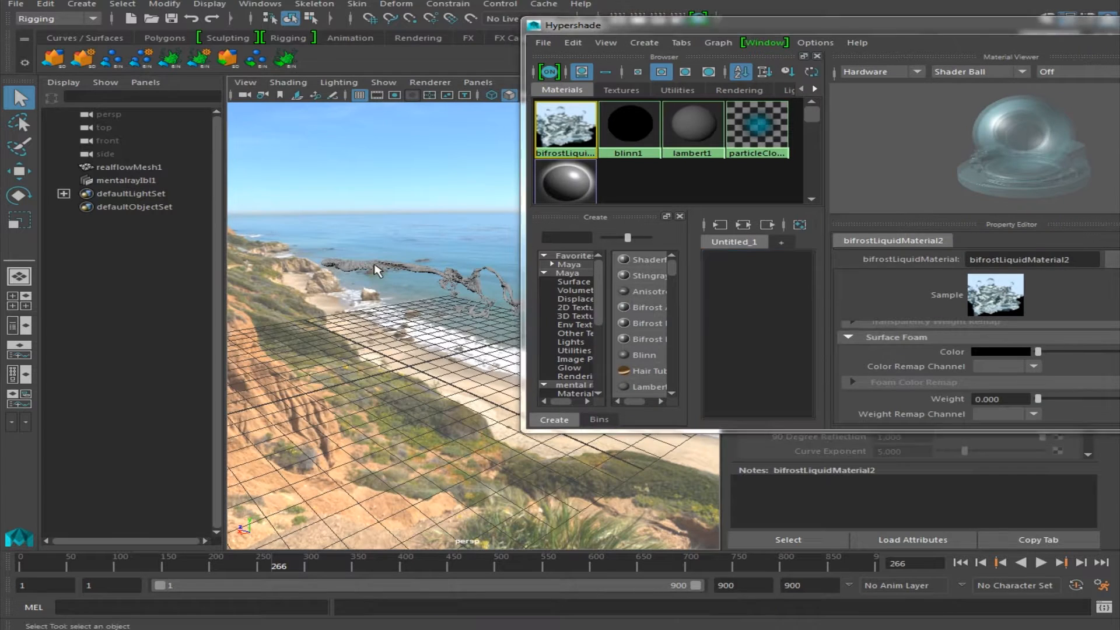
Bring up the RealFlow mesh's marking menu to assign the new material.
right_click(351, 268)
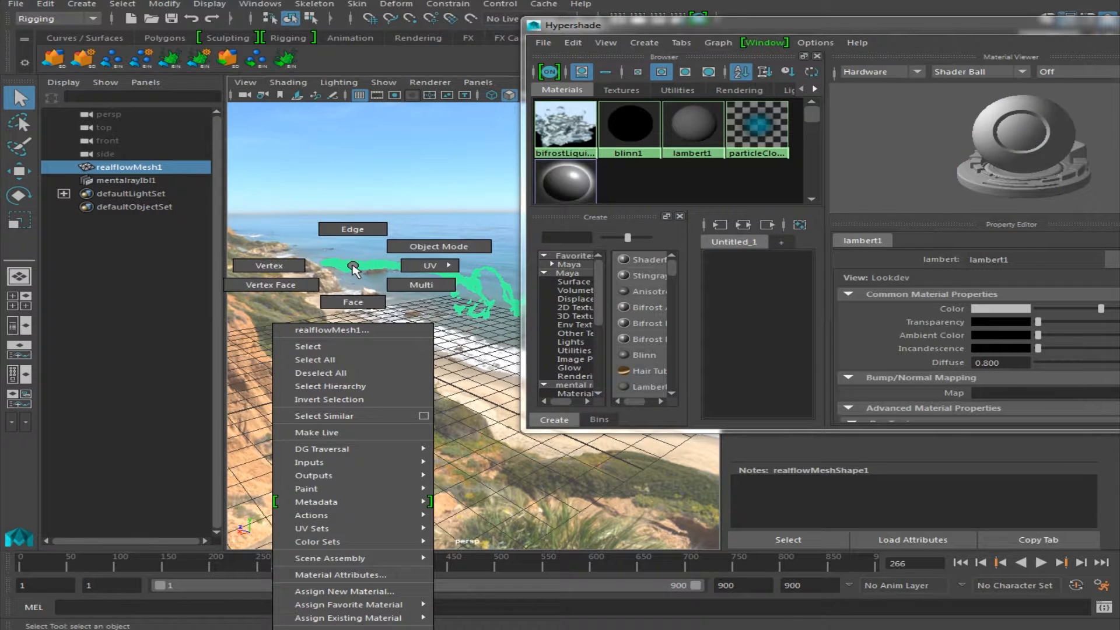
mouse_move(346, 590)
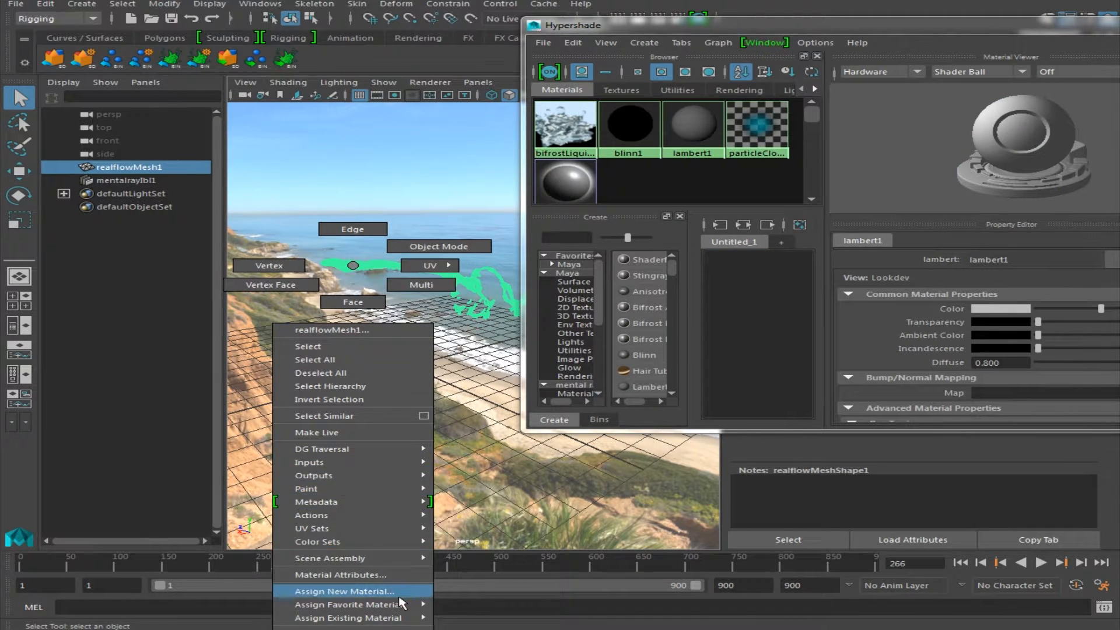
mouse_move(347, 618)
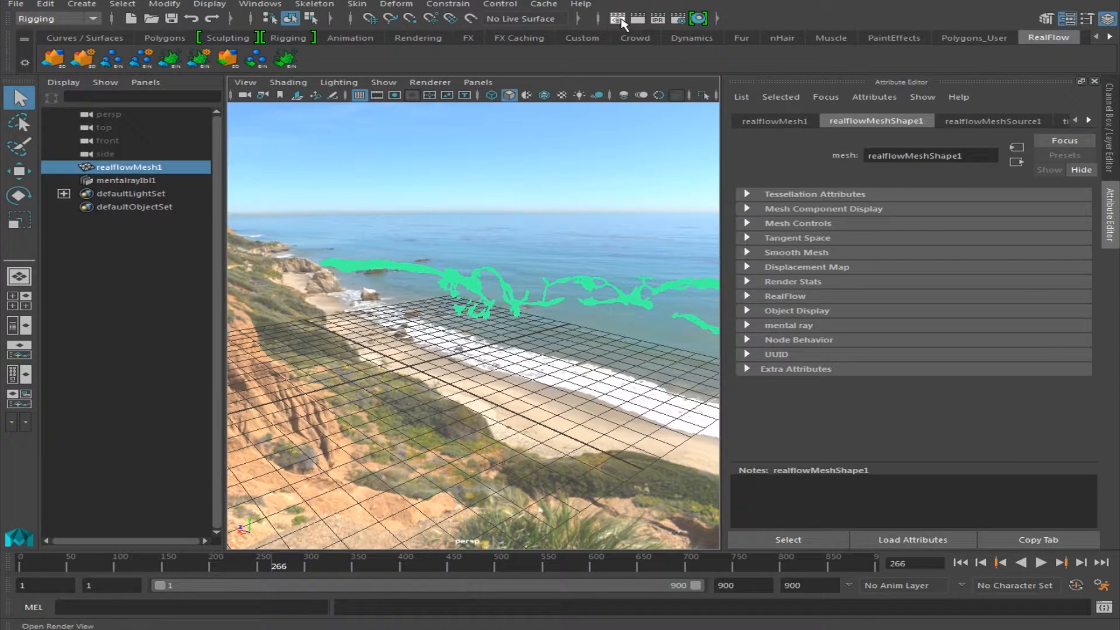
mouse_move(636, 20)
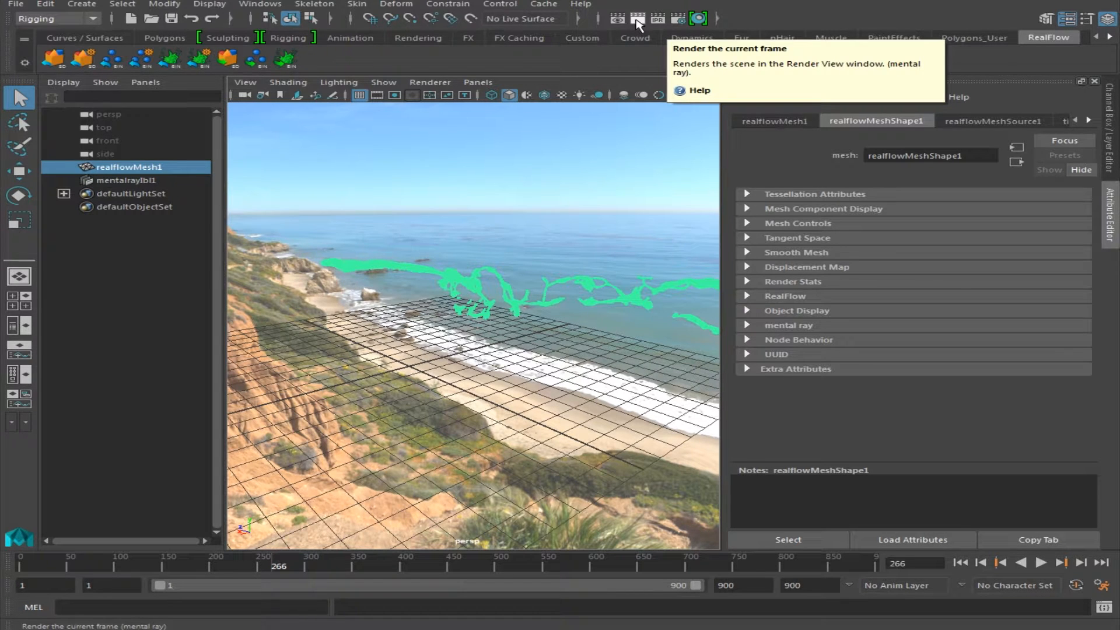
click(634, 18)
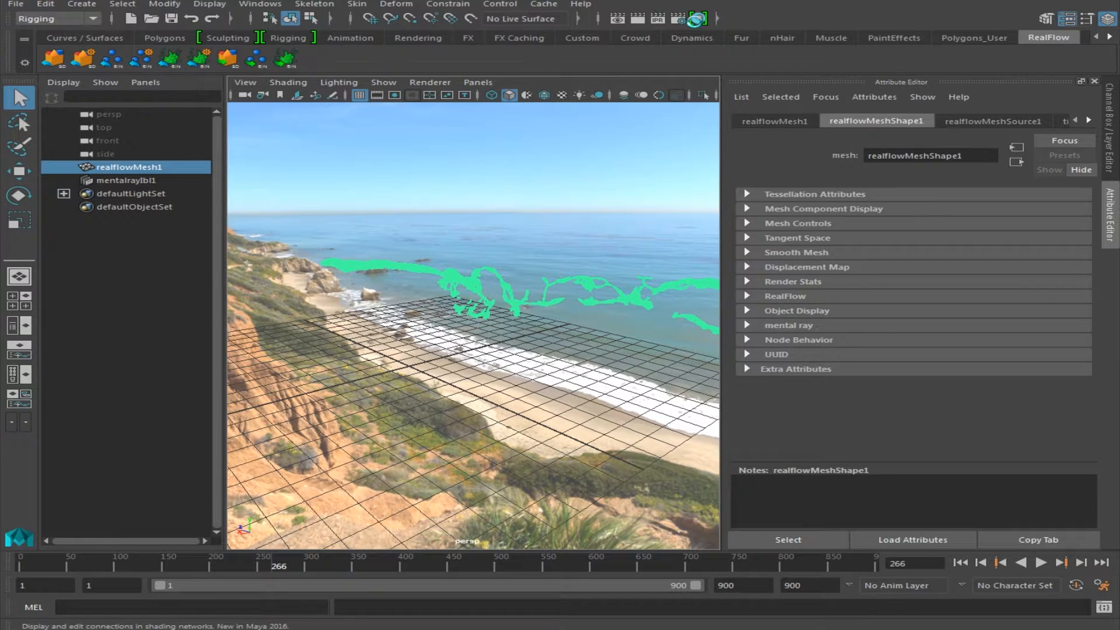
click(699, 18)
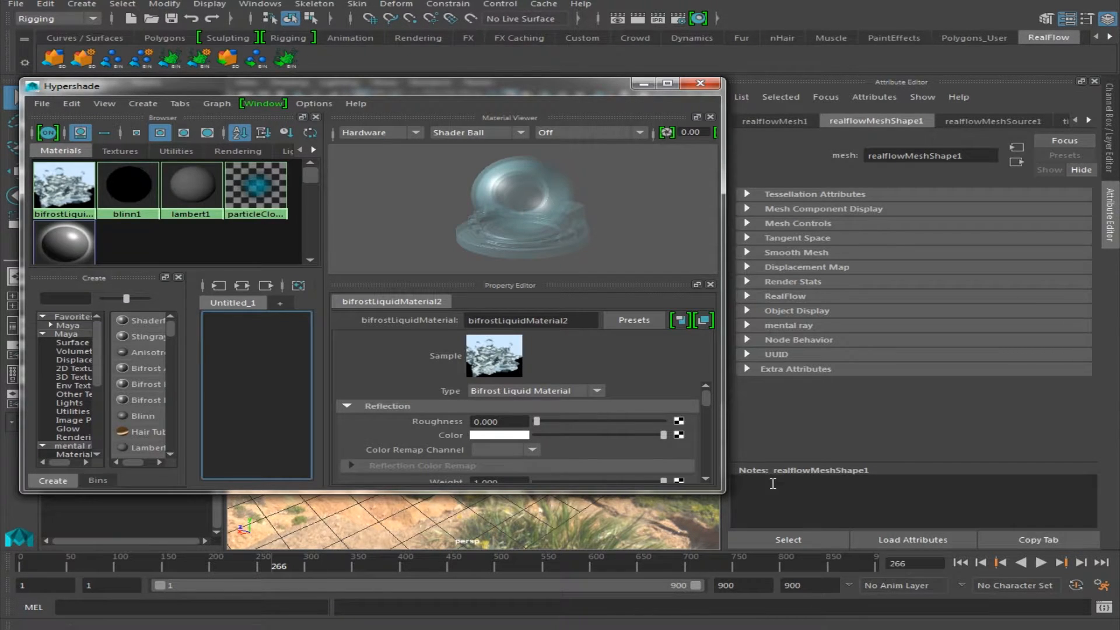
Set the Surface Foam Diffuse Color of the liquid material to black.
scroll(down, 3)
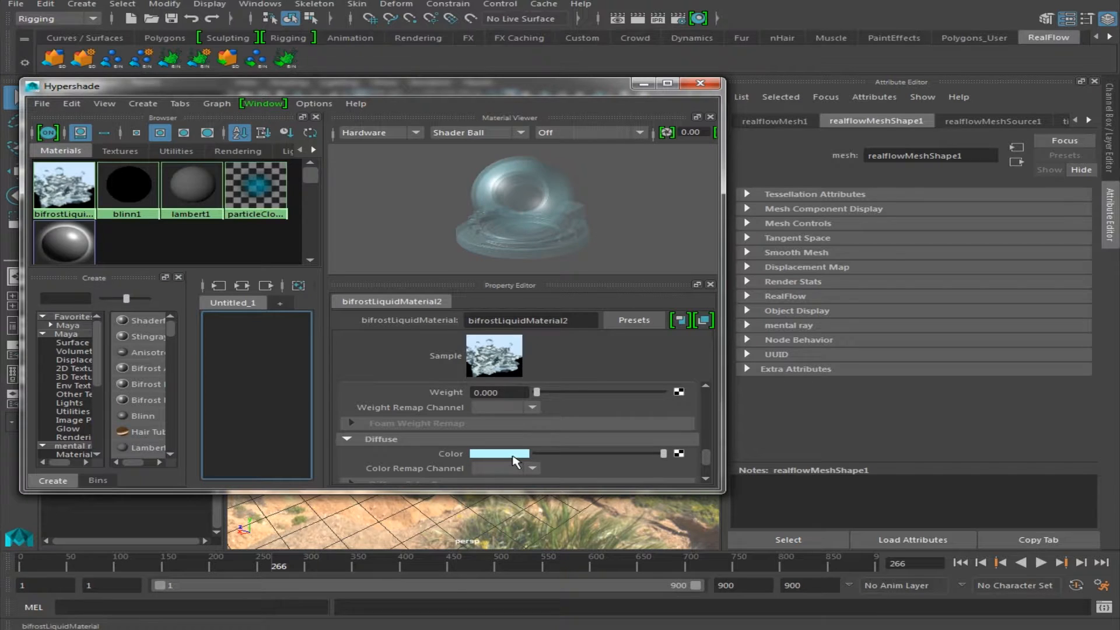
click(498, 454)
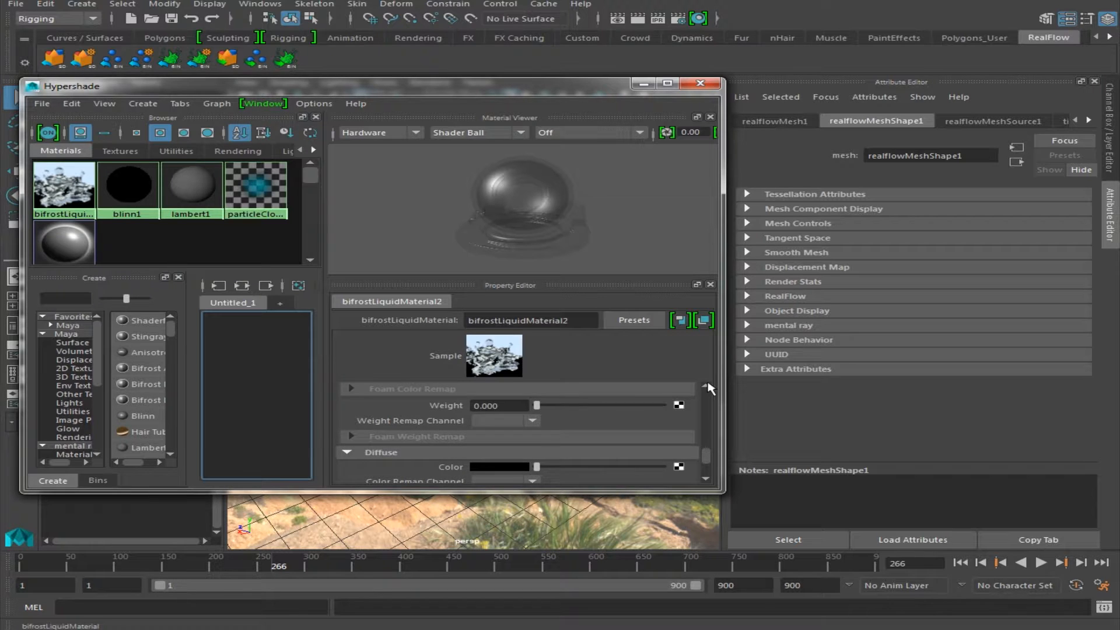
Drop the material's Transparency to 0, then nudge it up to about 0.042.
scroll(down, 3)
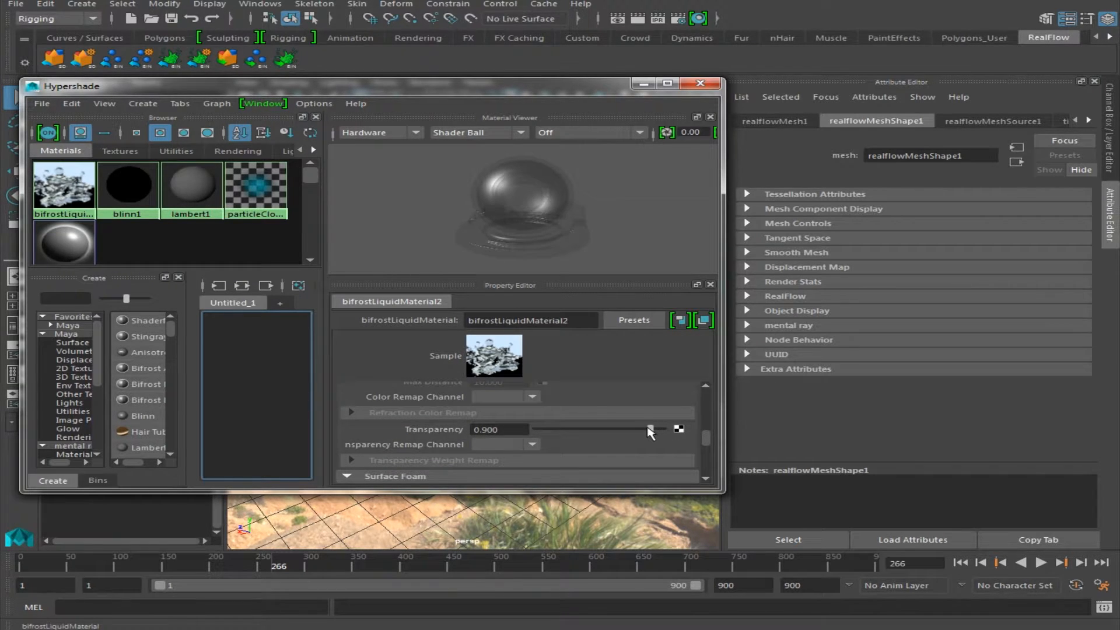
mouse_move(651, 431)
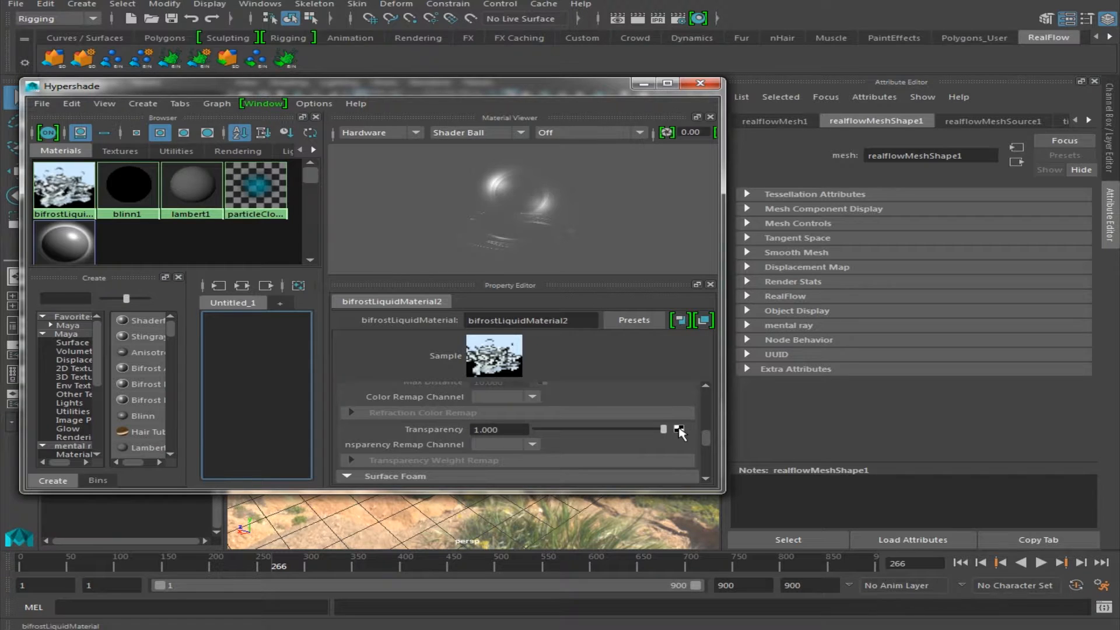
drag(662, 429, 535, 429)
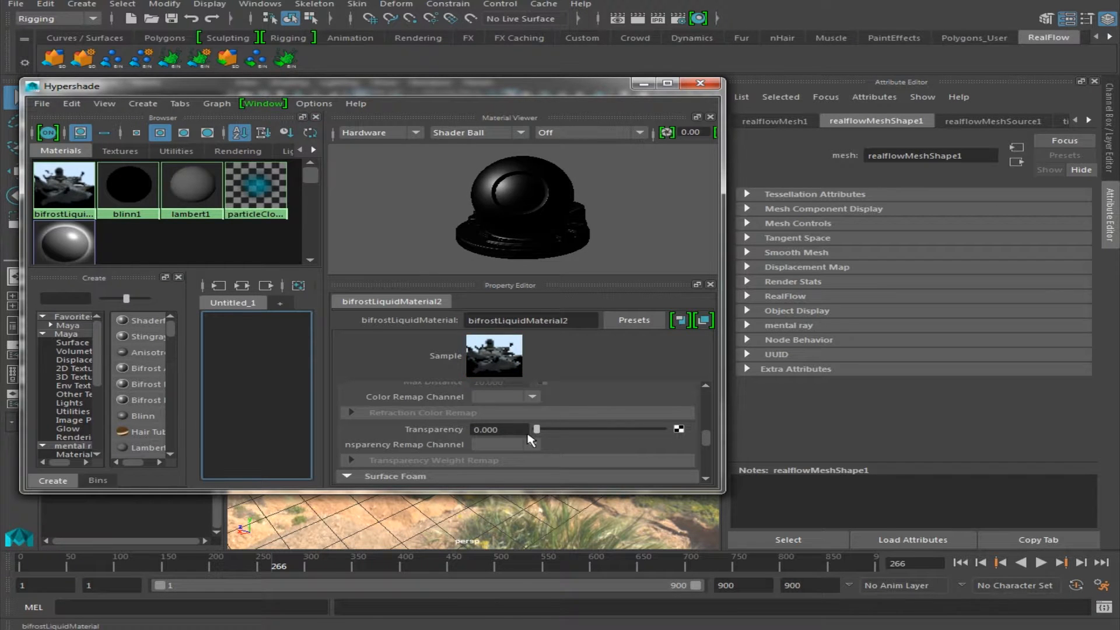
drag(529, 428, 539, 428)
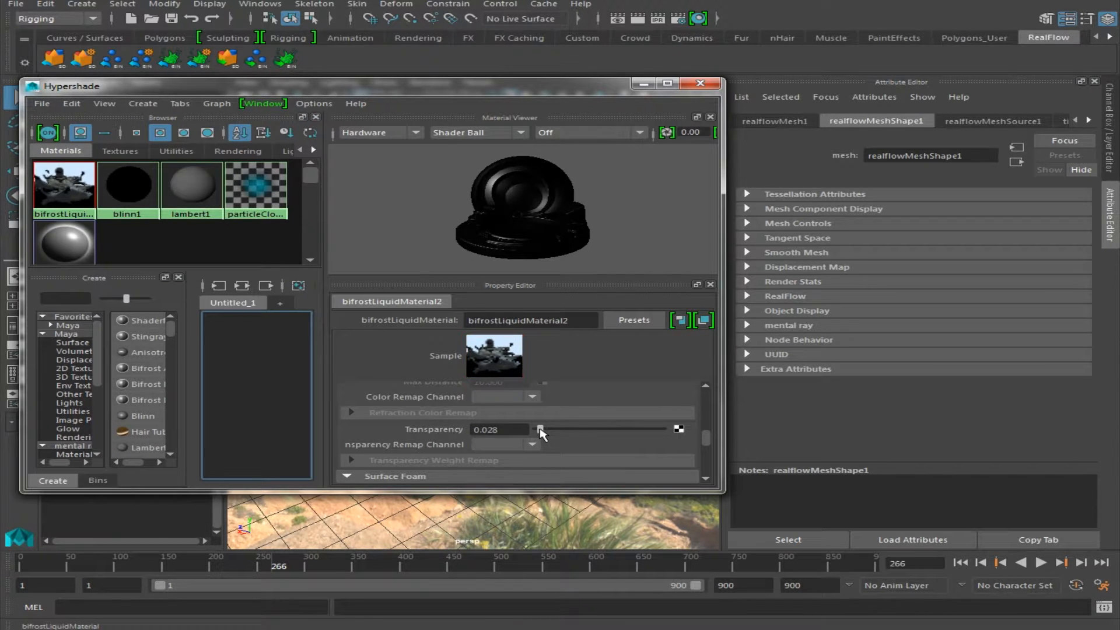
drag(539, 428, 542, 428)
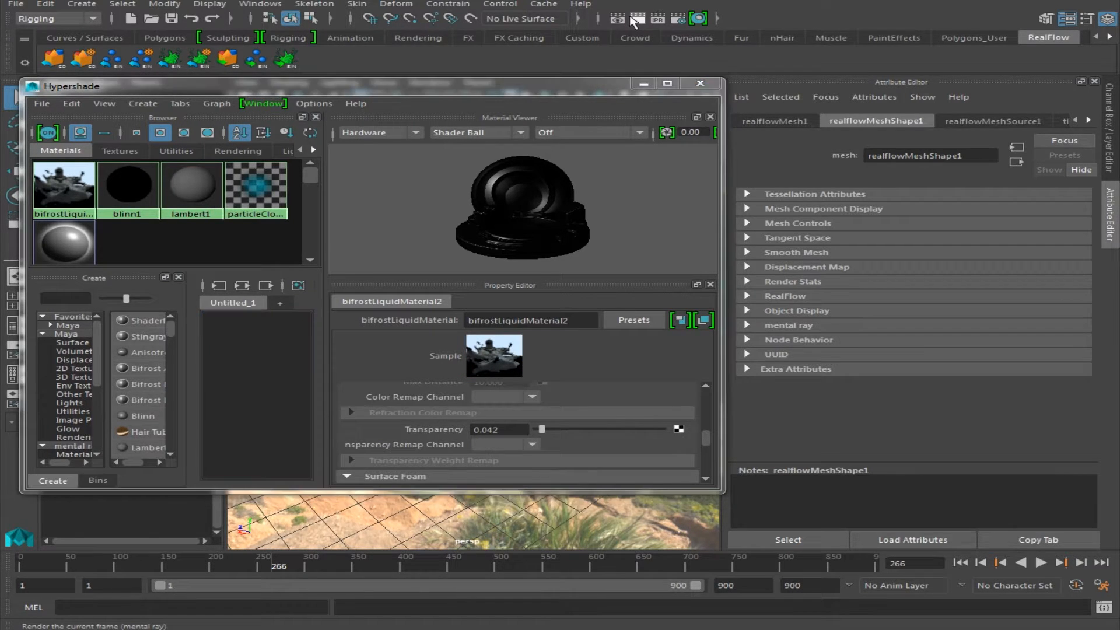
click(616, 20)
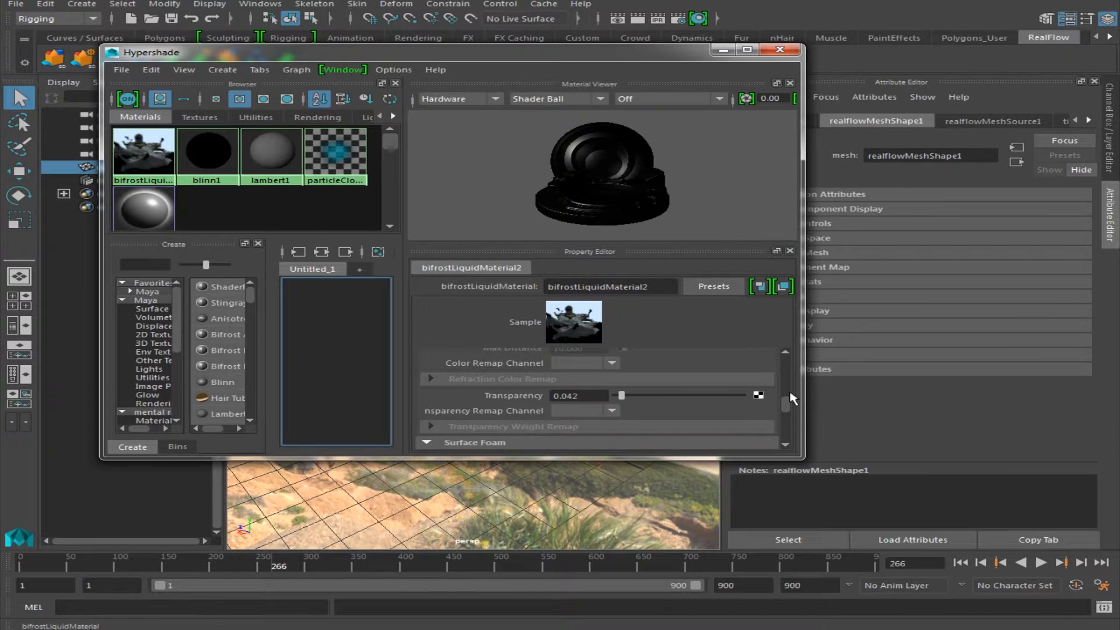
mouse_move(791, 402)
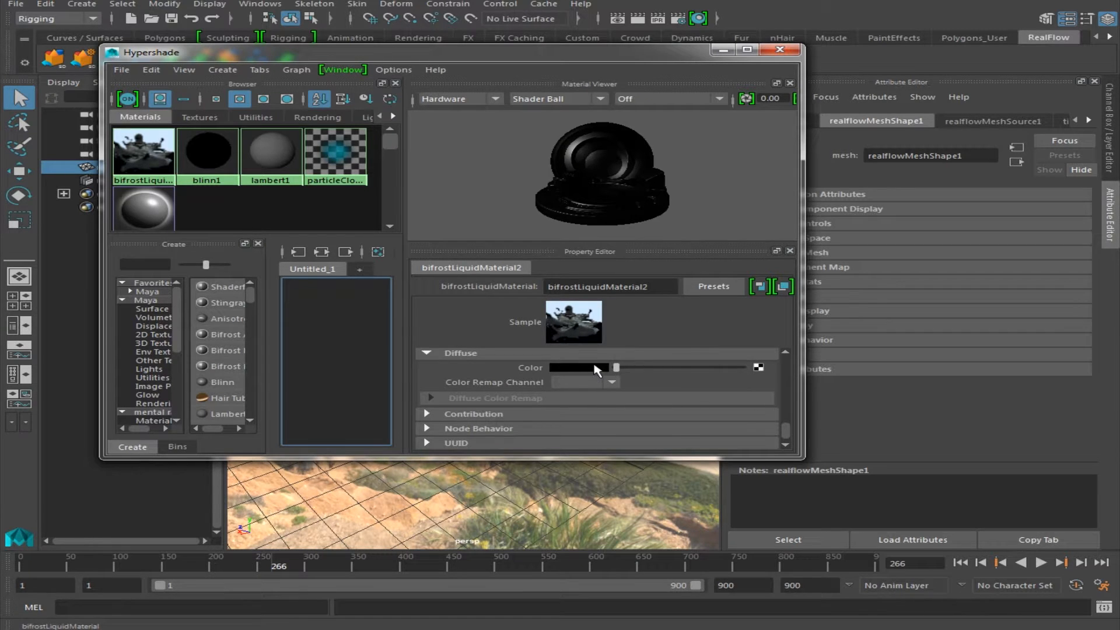
Give bifrostLiquidMaterial2 a dark red Diffuse Color and raise Transparency to about 0.147.
click(578, 367)
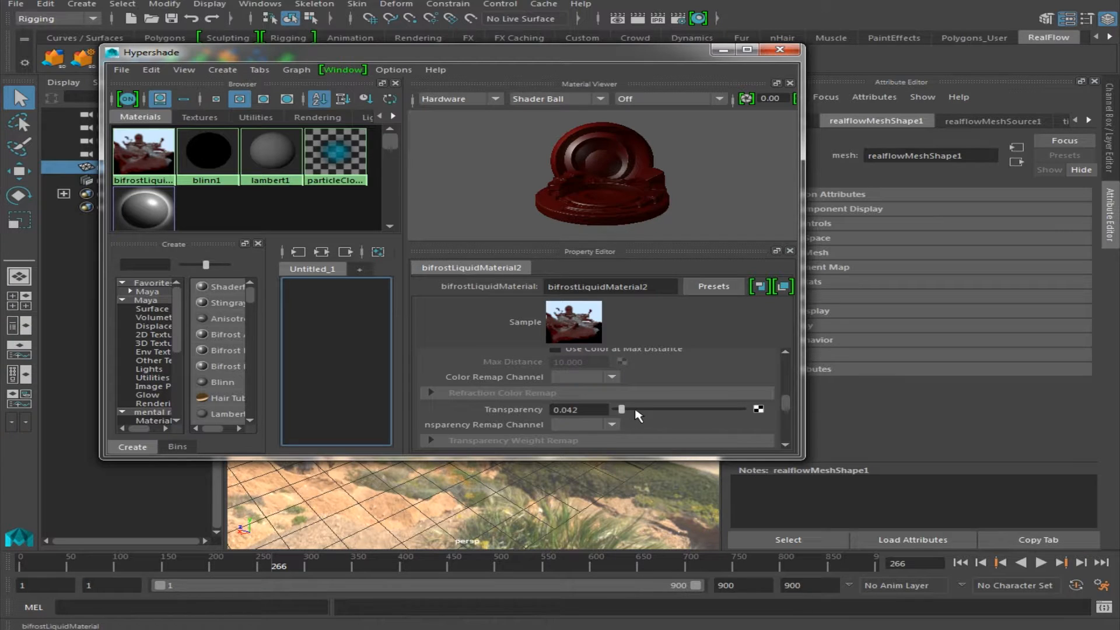
drag(620, 410, 633, 409)
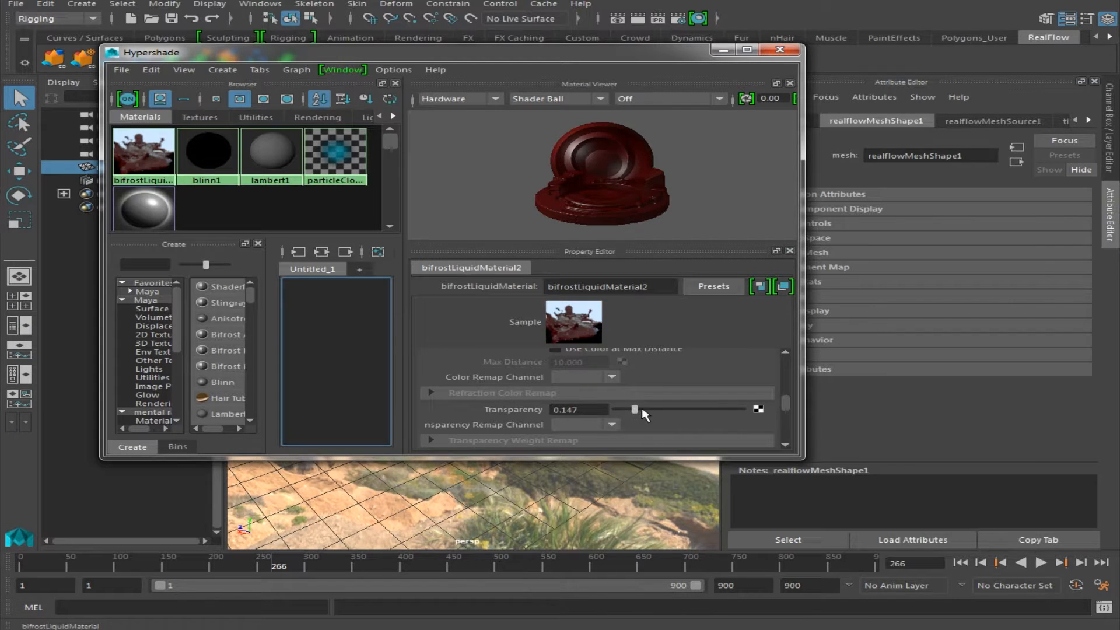
drag(634, 409, 639, 403)
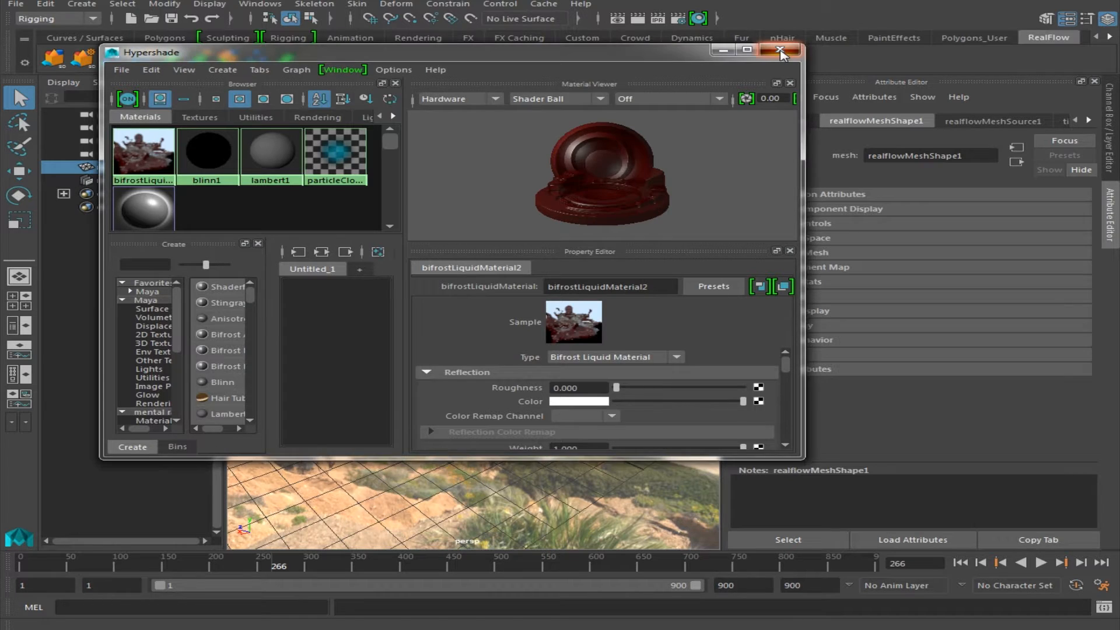
Leave Hypershade and create a polygon plane, pPlane1, from the Polygons shelf.
click(784, 50)
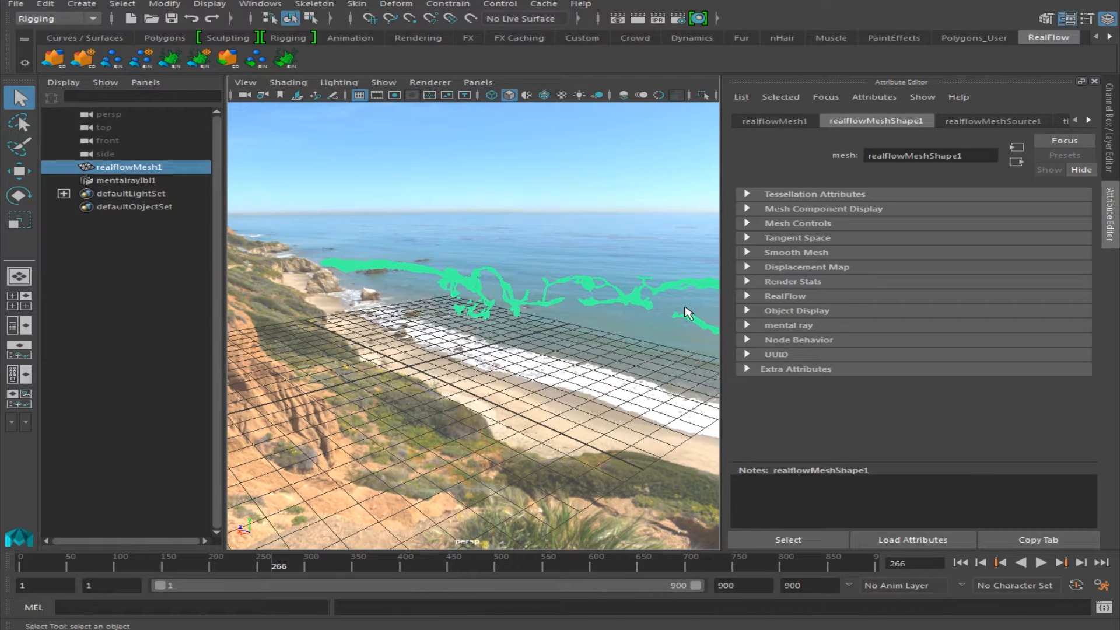
click(163, 37)
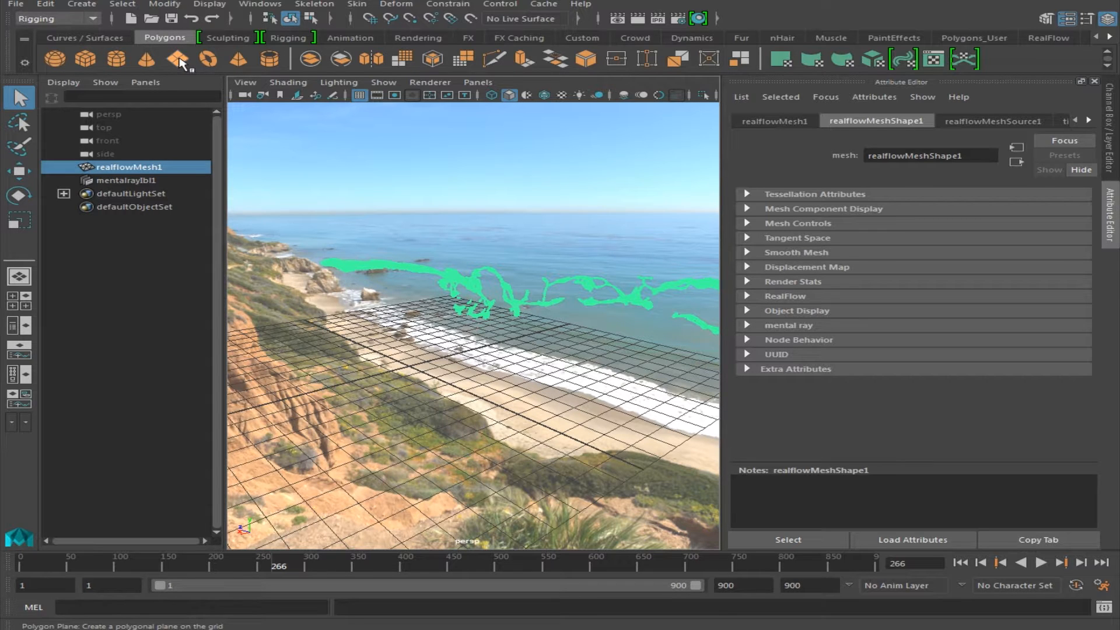
click(176, 60)
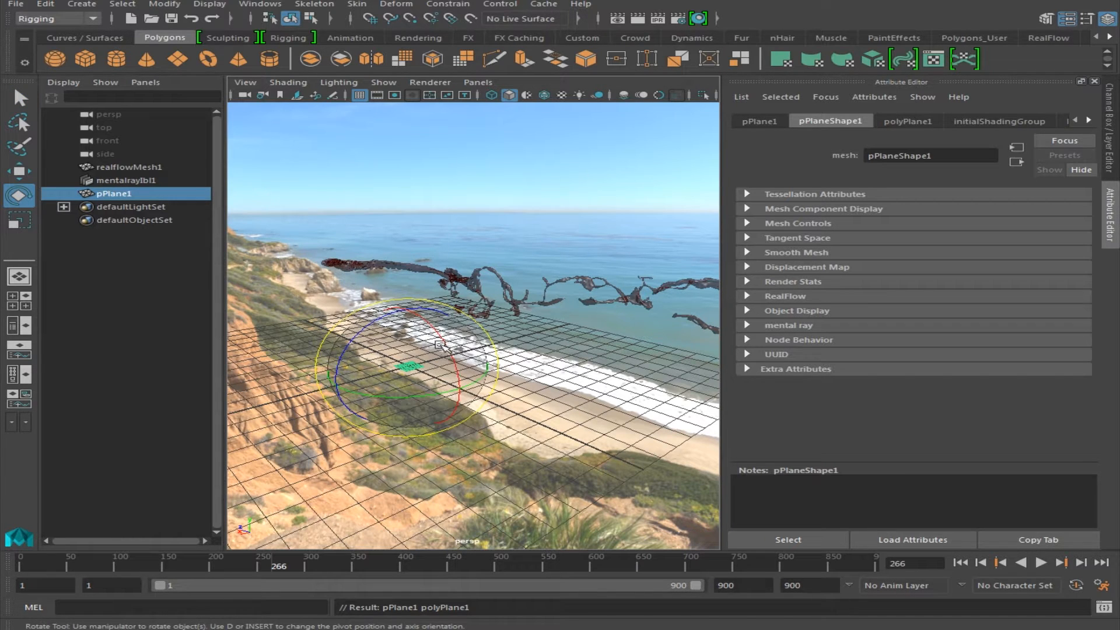
Rotate pPlane1 to about -84 on X so it stands nearly upright.
drag(441, 342, 458, 418)
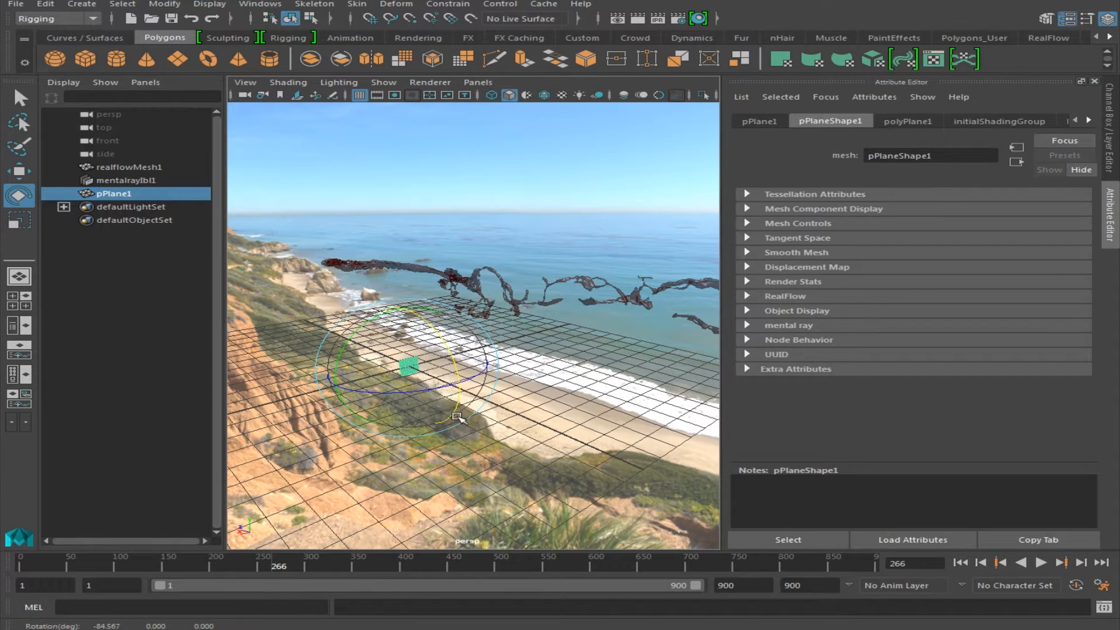
drag(457, 417, 450, 326)
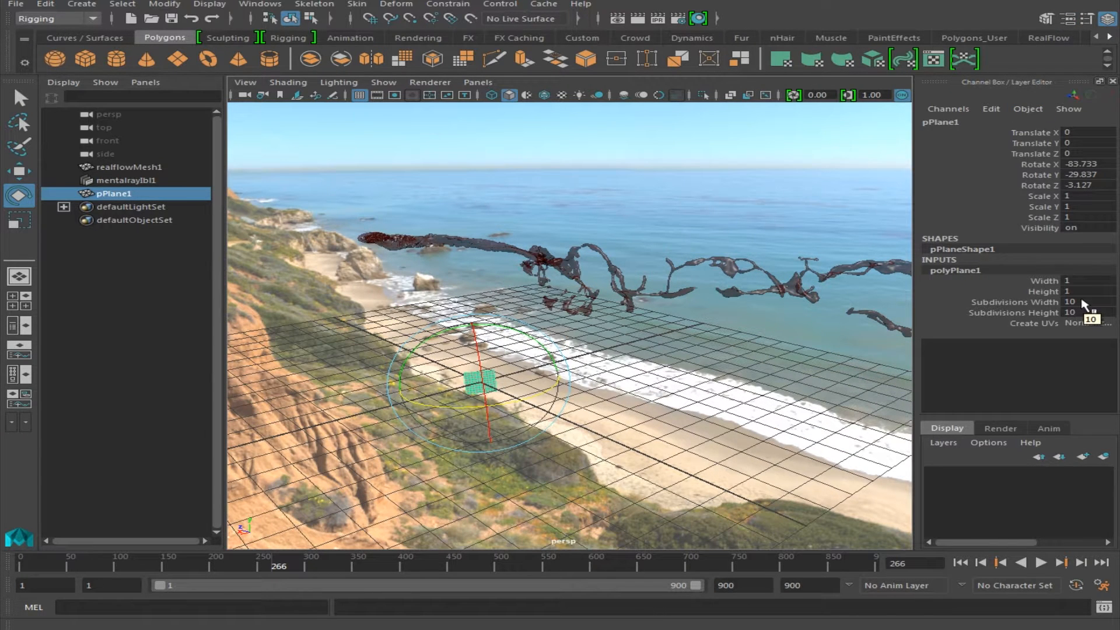
Set pPlane1's Subdivisions Width and Height to 1 and scale it up about 47.6 times.
click(1085, 301)
text(1)
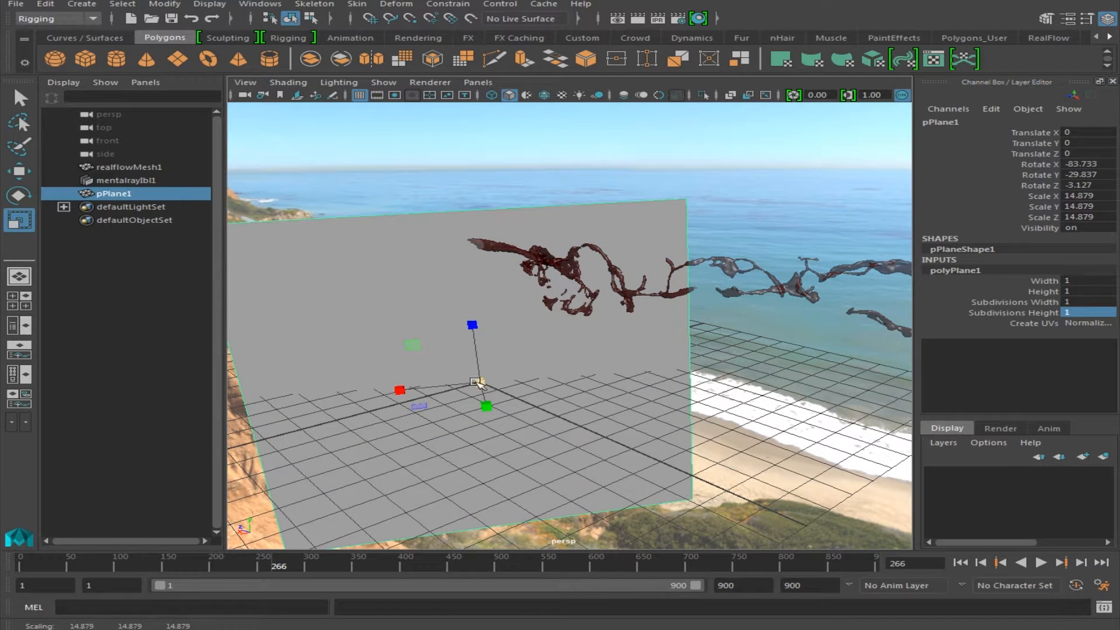
click(20, 195)
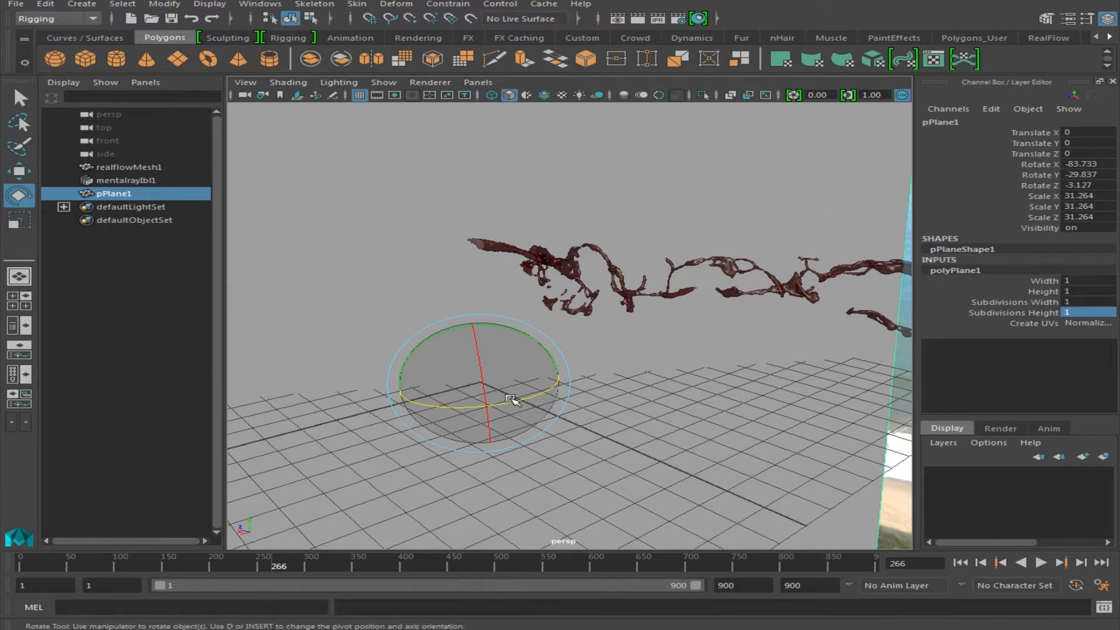
drag(510, 399, 498, 406)
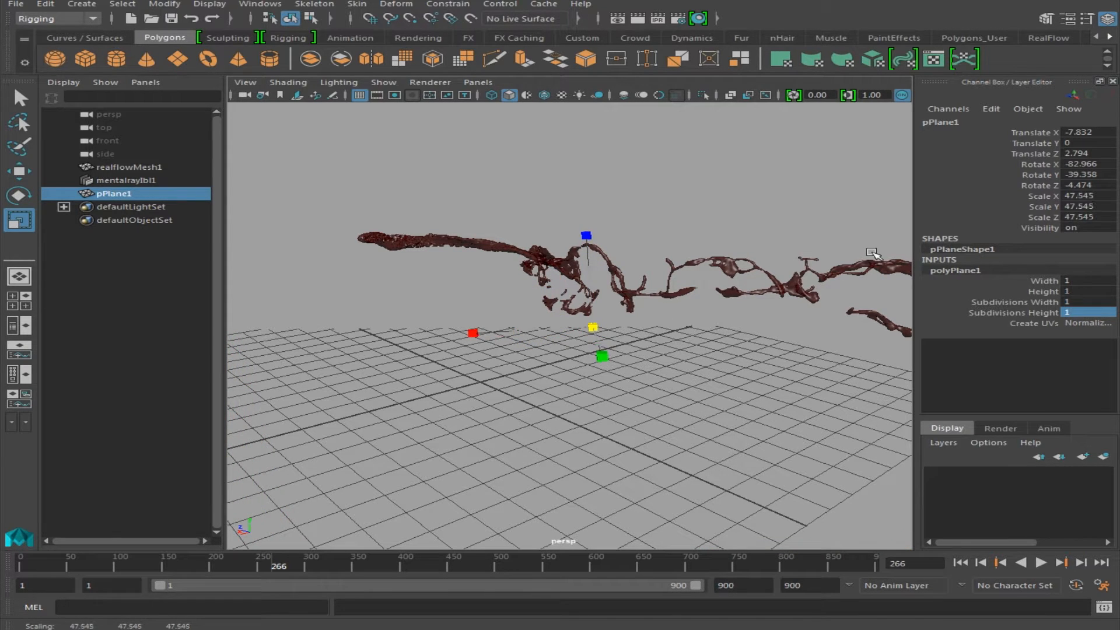
Re-rotate the plane so it sits behind the liquid mesh filling the view.
click(20, 195)
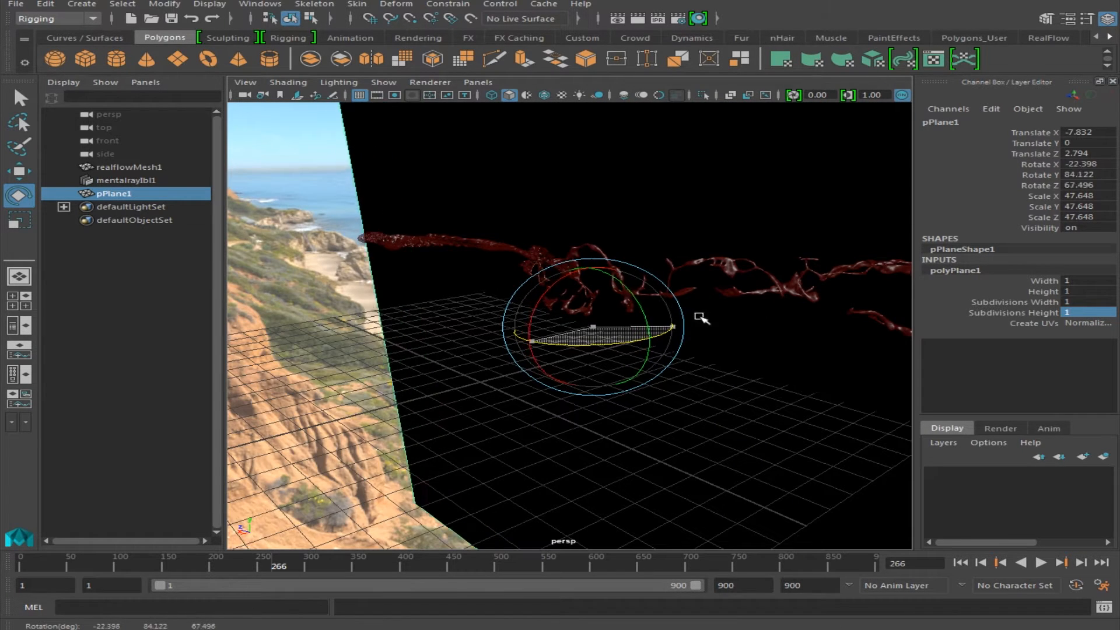
drag(704, 318, 743, 309)
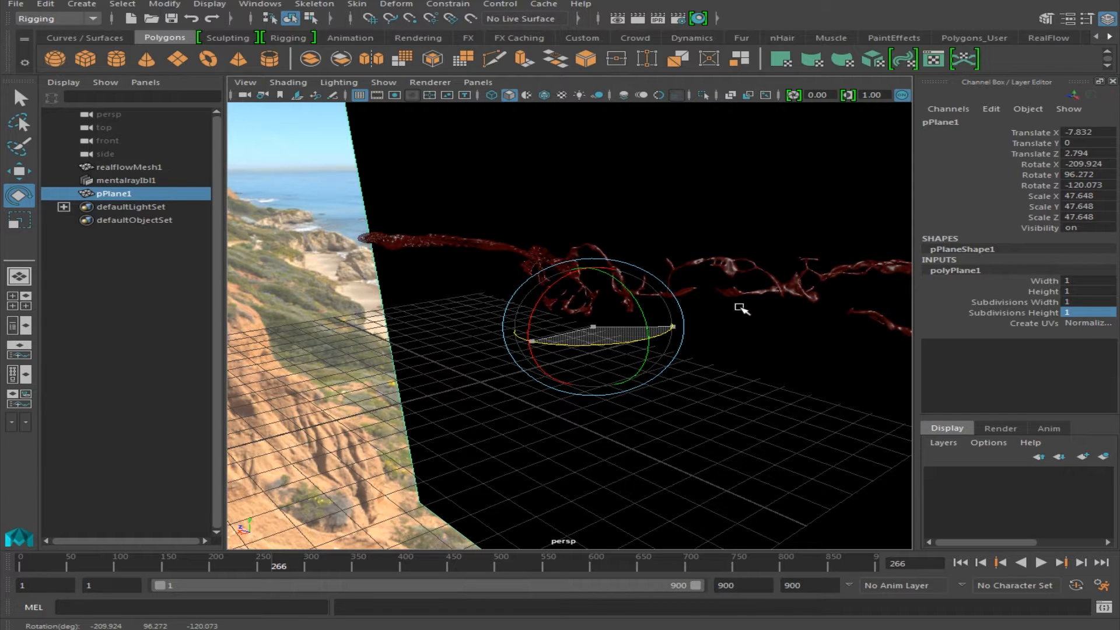
drag(742, 310, 528, 333)
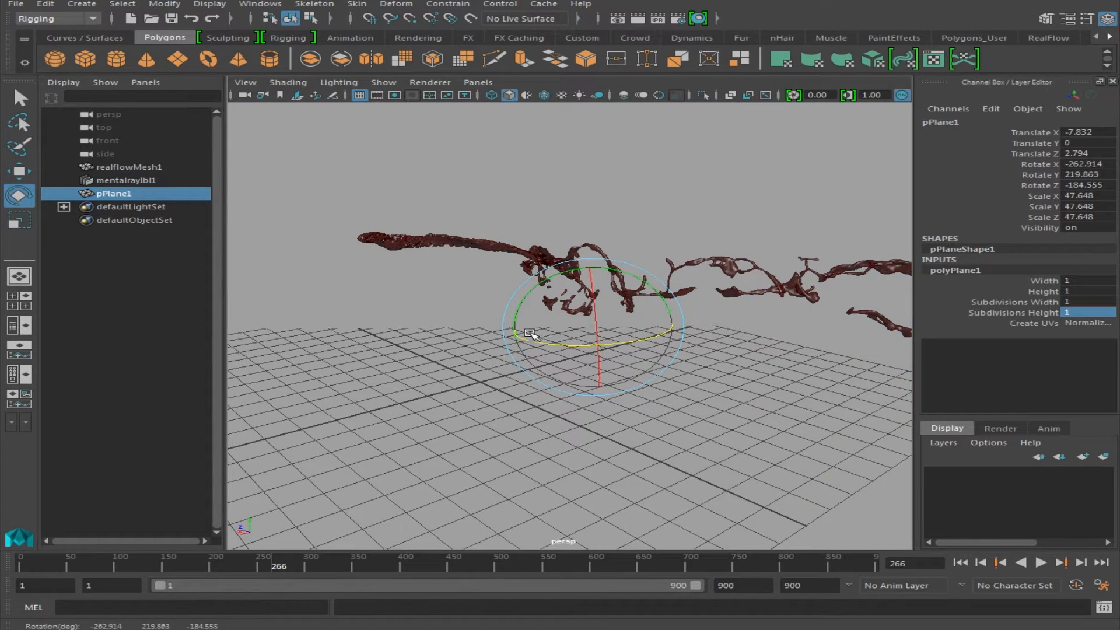
drag(529, 333, 532, 336)
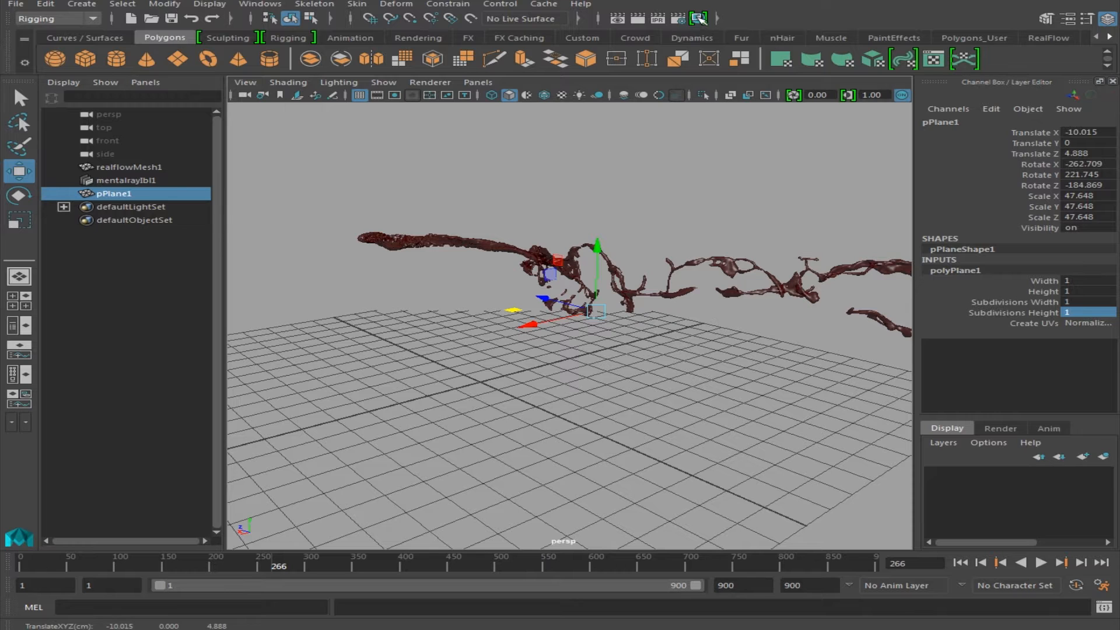
In Hypershade, create a black Surface Shader and assign it to pPlane1 as the backdrop.
click(708, 58)
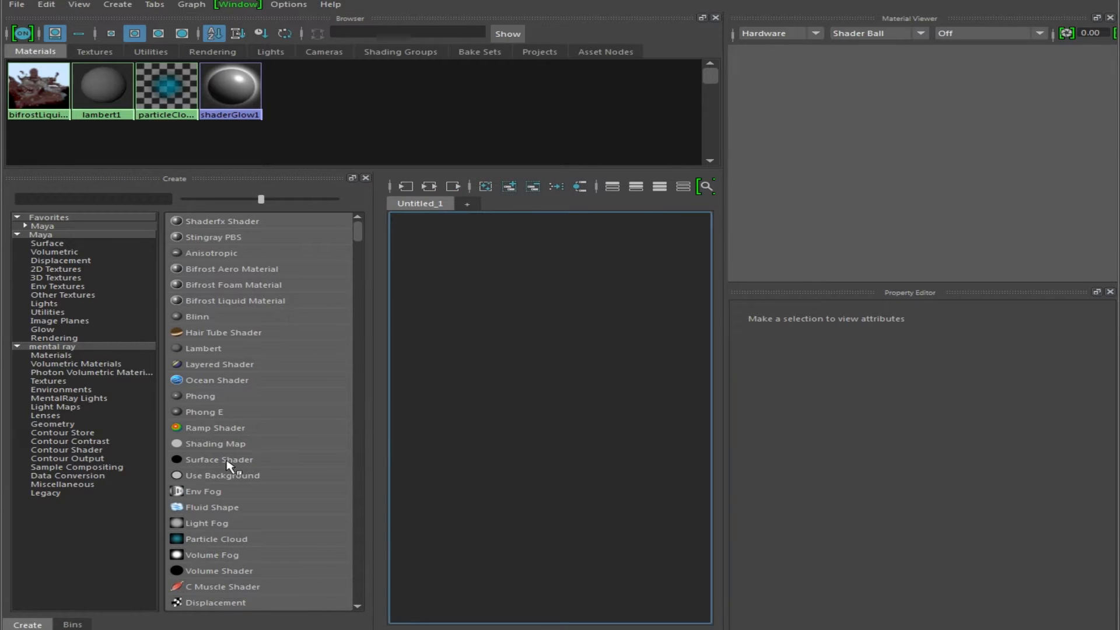
click(219, 460)
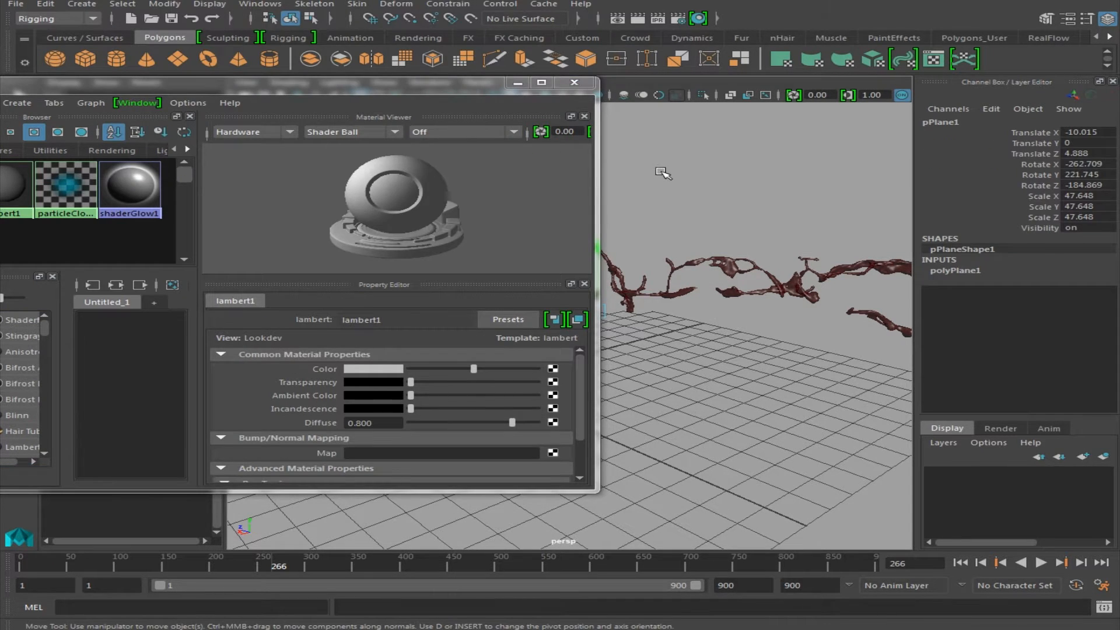
mouse_move(678, 162)
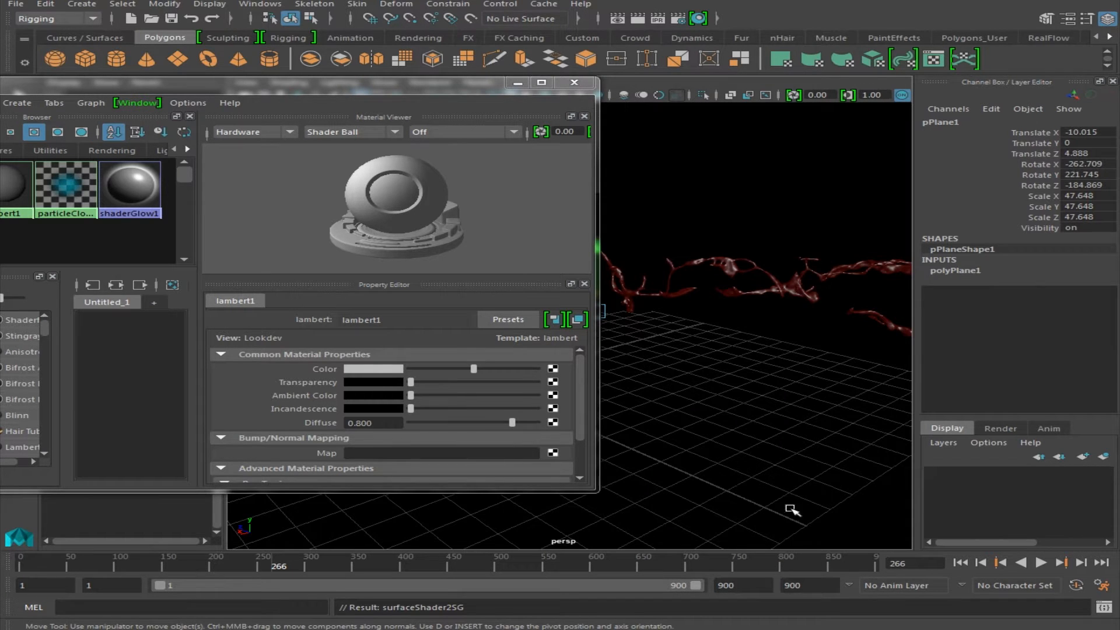
click(571, 82)
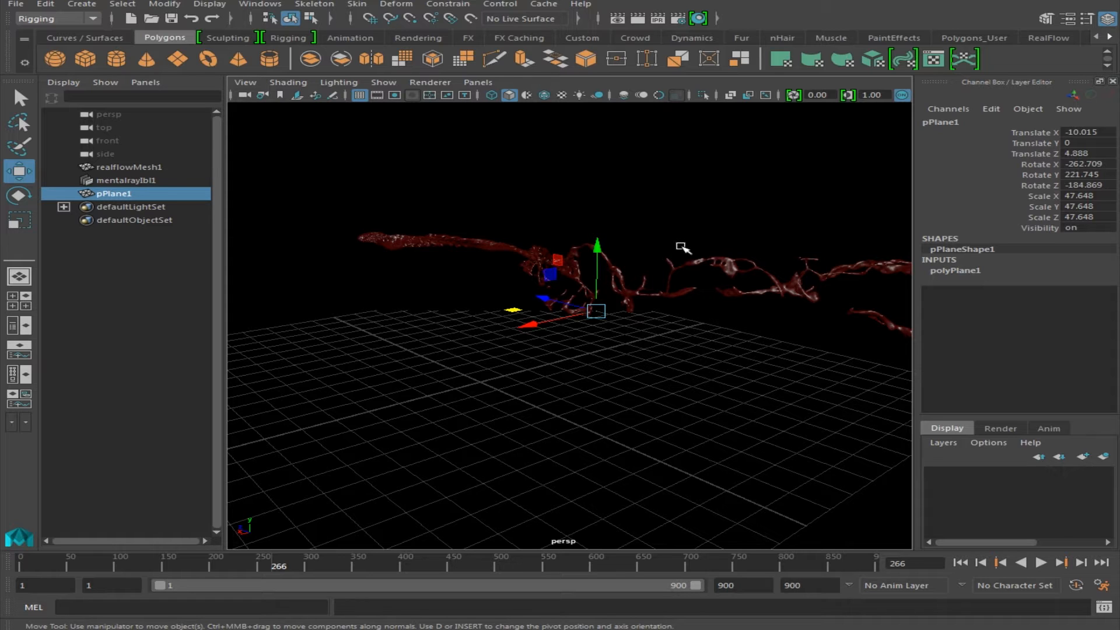
mouse_move(678, 130)
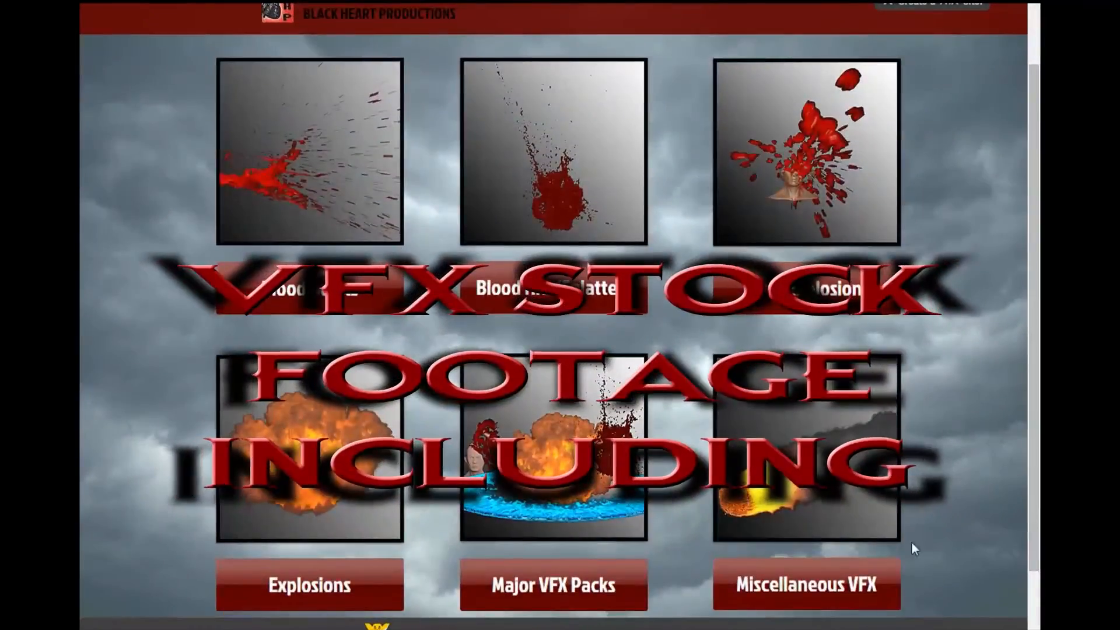
Scroll the Black Heart Productions stock-footage page down to the Blood Bursts packs.
scroll(down, 3)
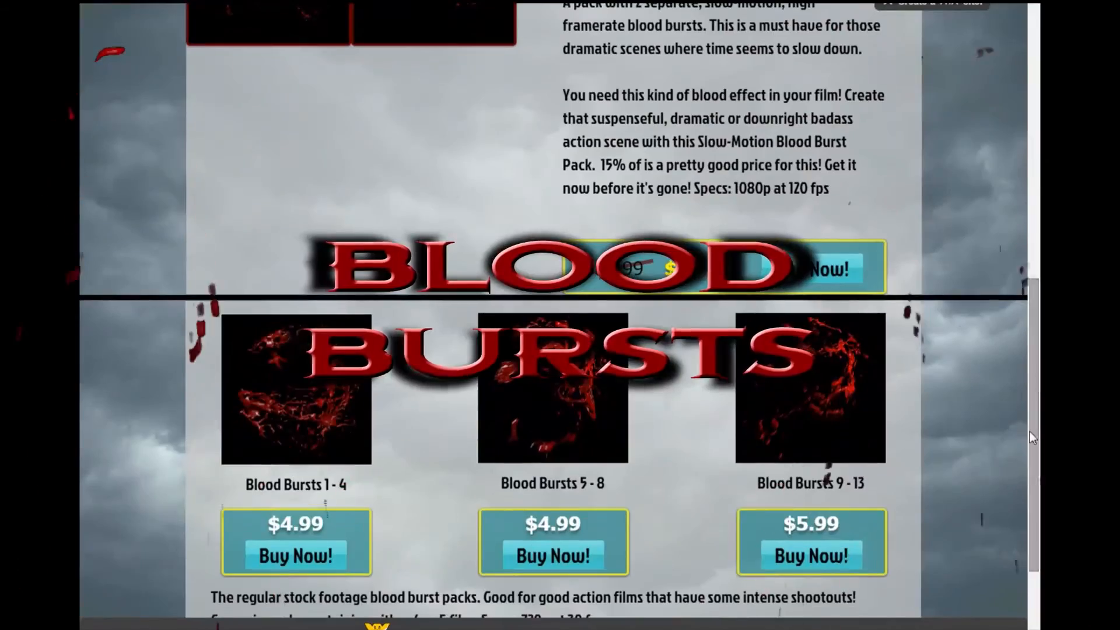